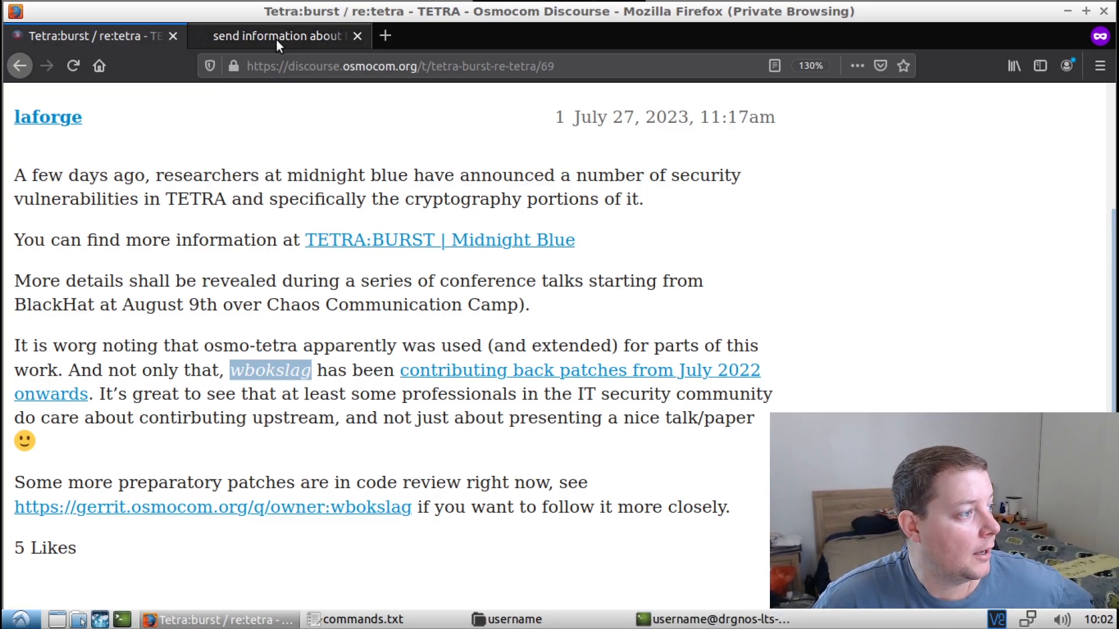
Show the osmo-tetra-sq5bpf commit on network encryption flag information and scroll to its changed files
left_click(277, 35)
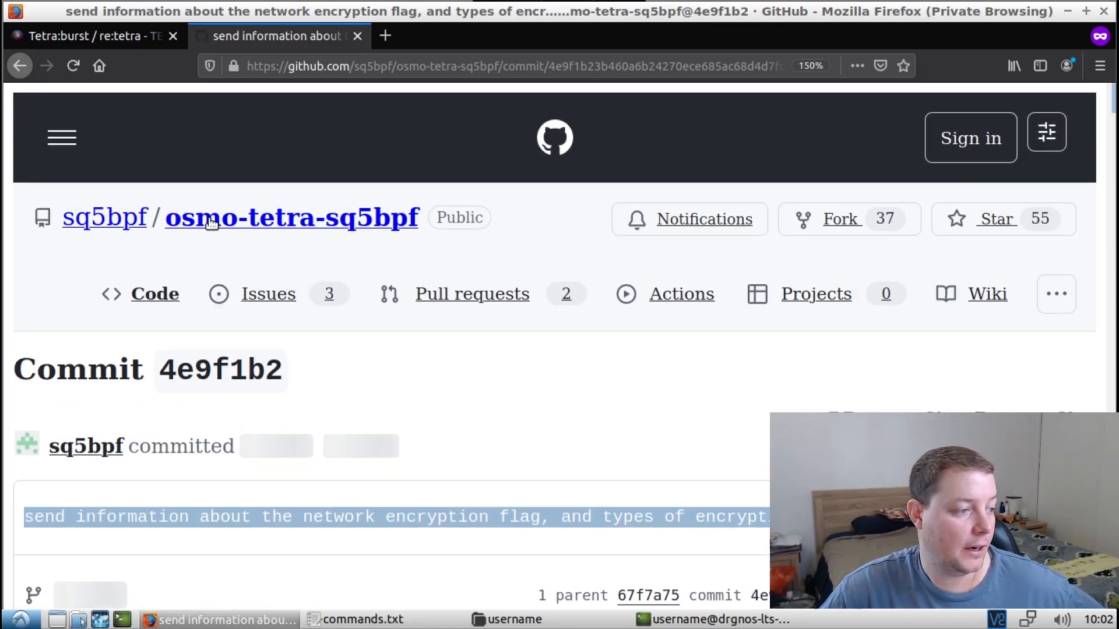
mouse_move(591, 349)
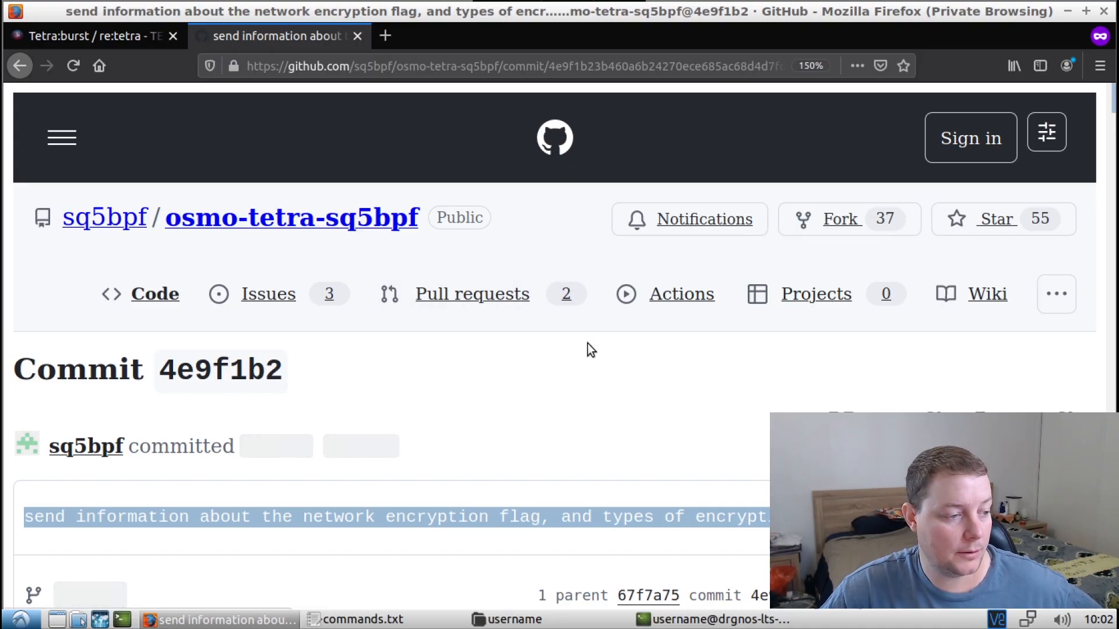
scroll("down", 3)
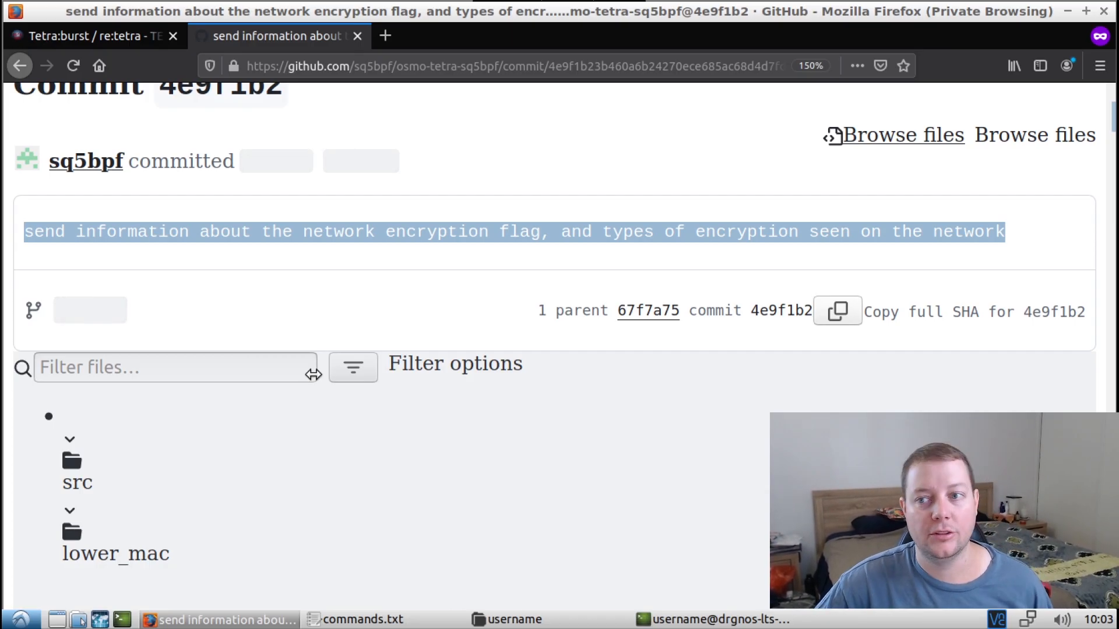
mouse_move(578, 168)
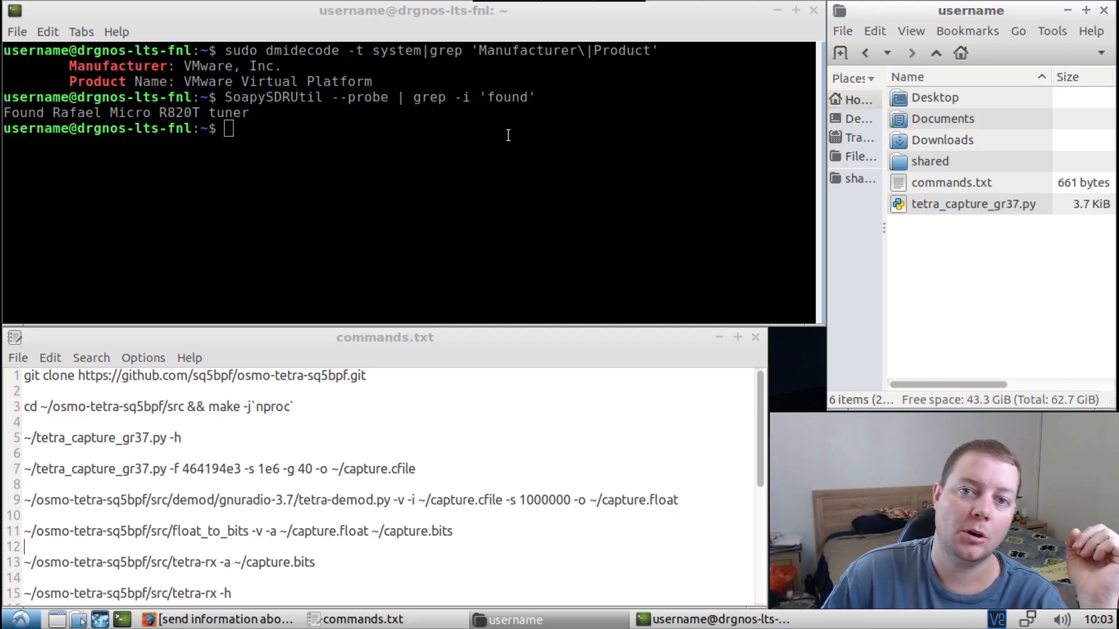
mouse_move(583, 182)
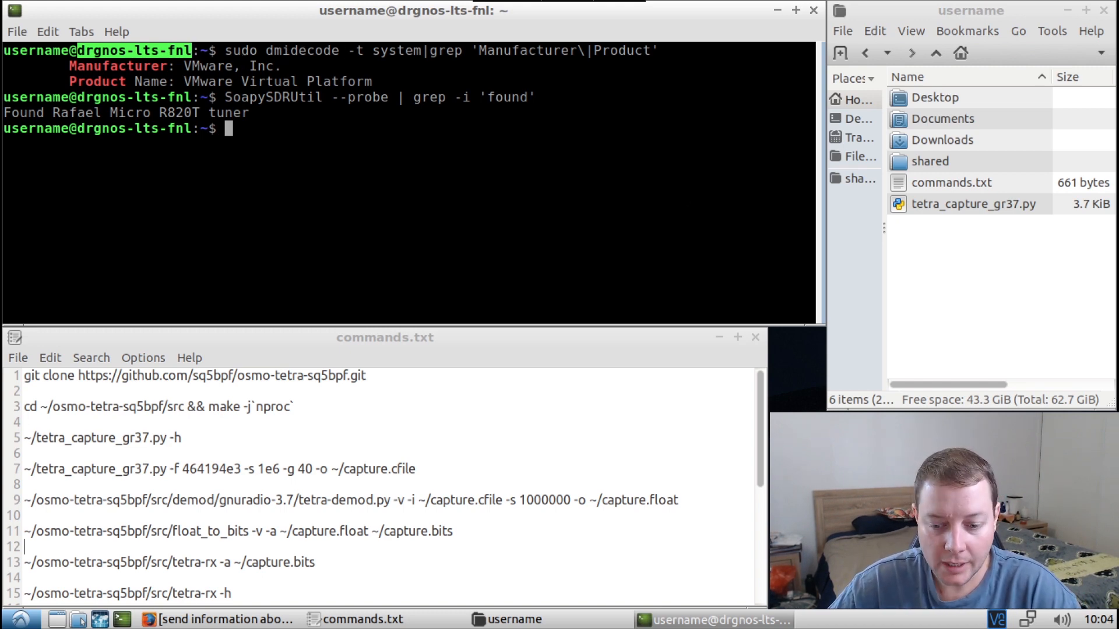
left_click(221, 619)
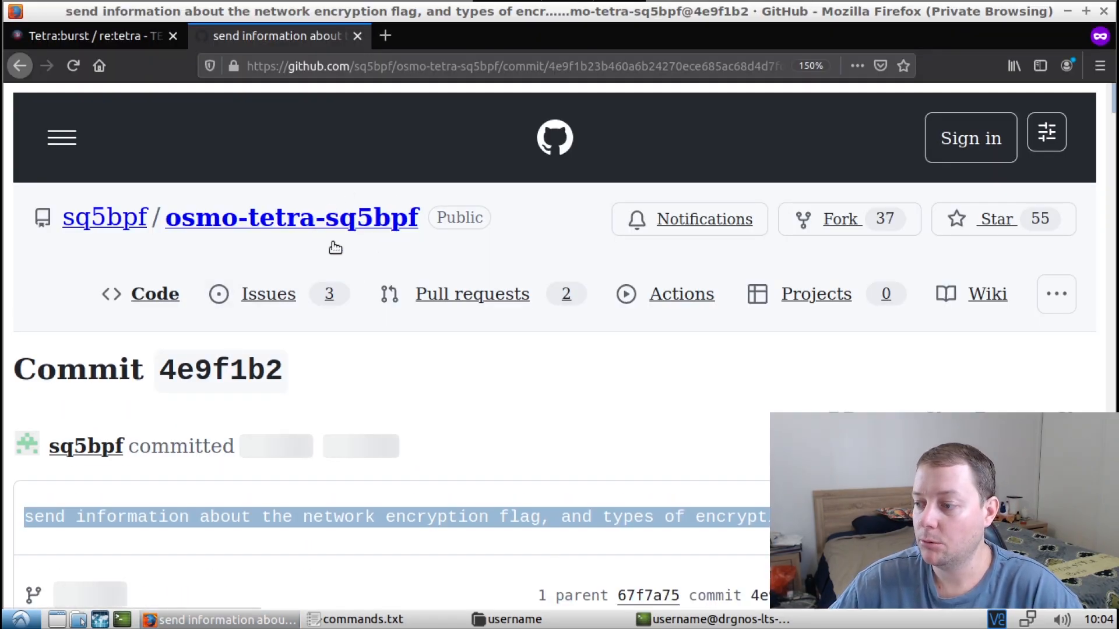
mouse_move(344, 200)
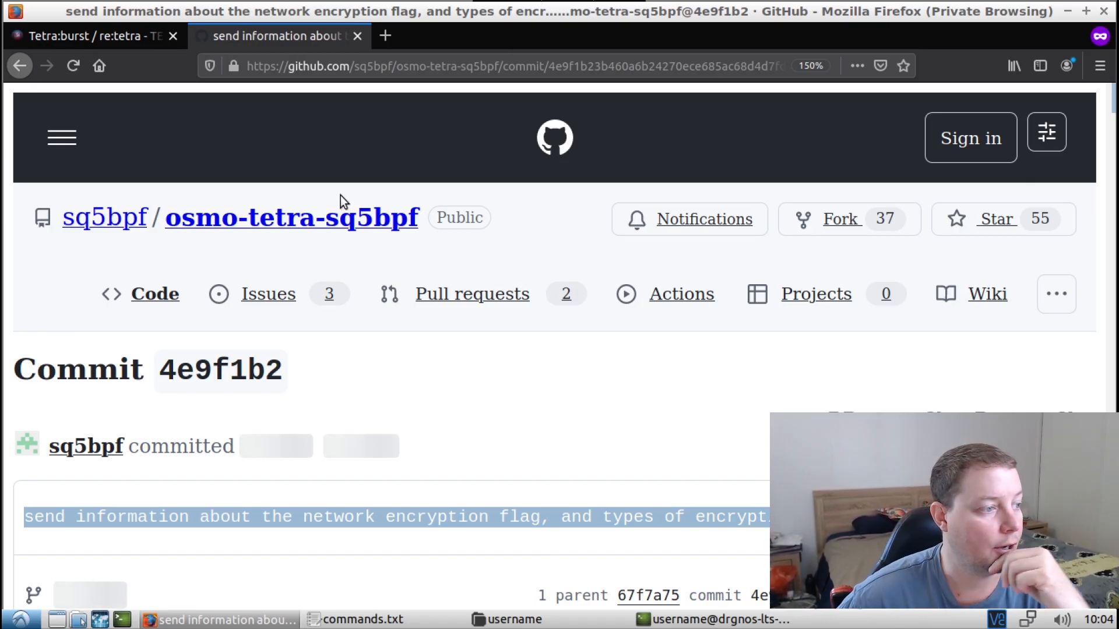
mouse_move(118, 349)
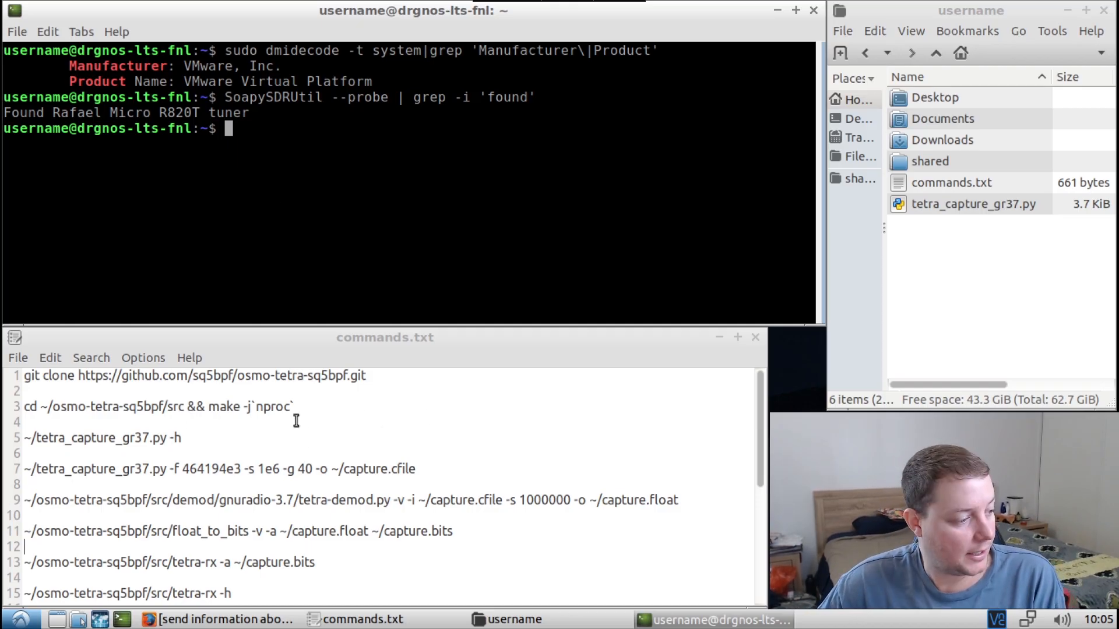
Clone the osmo-tetra-sq5bpf repository into the home folder with git clone
right_click(43, 378)
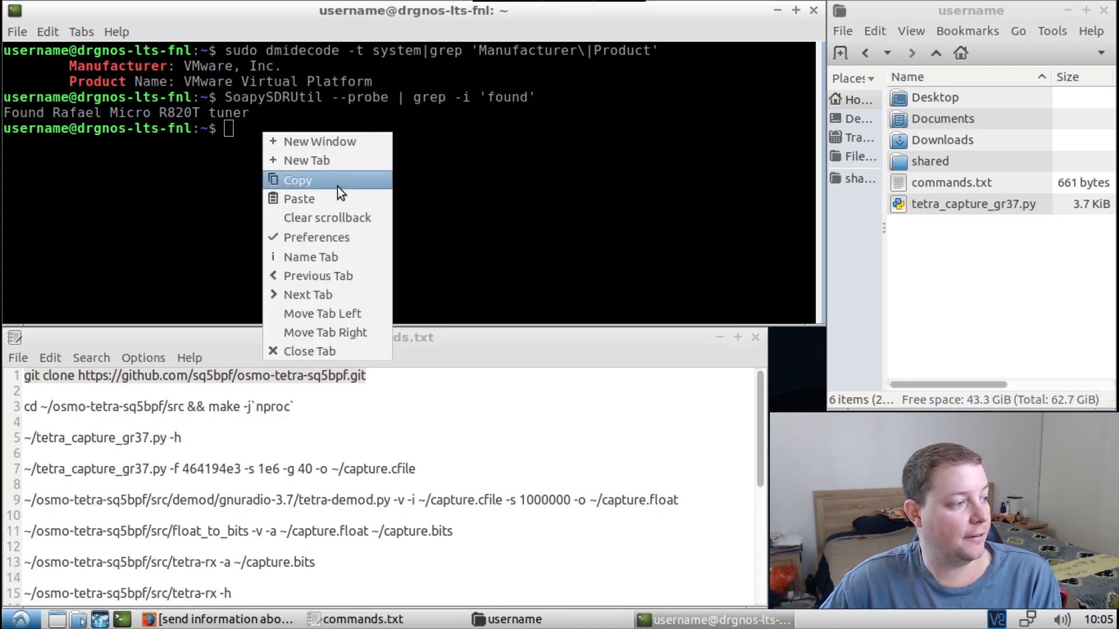
left_click(299, 199)
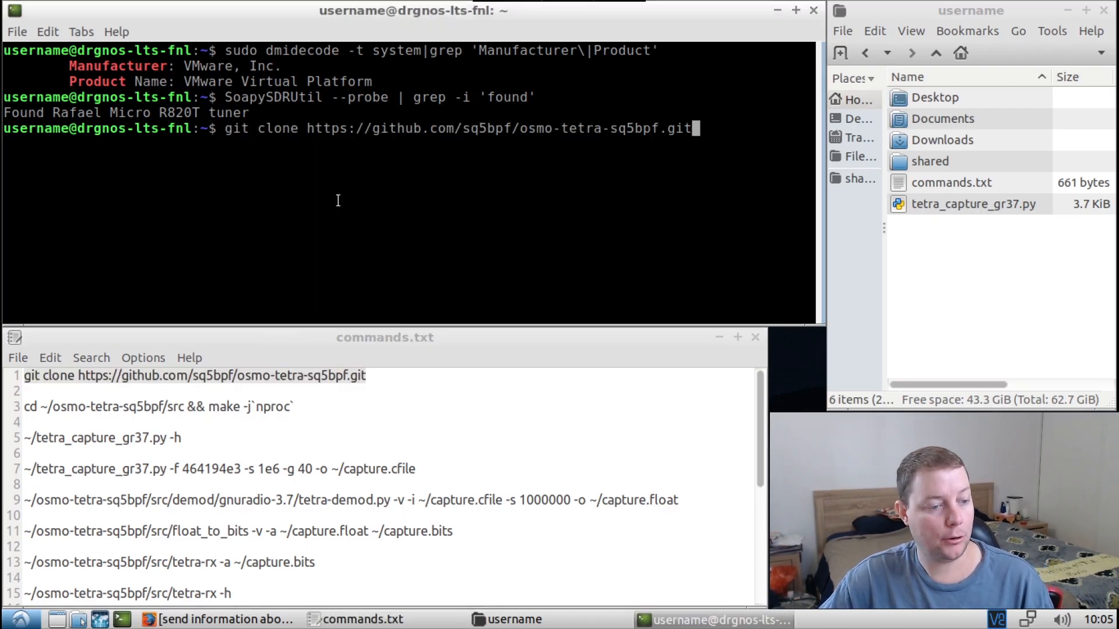
key("Return")
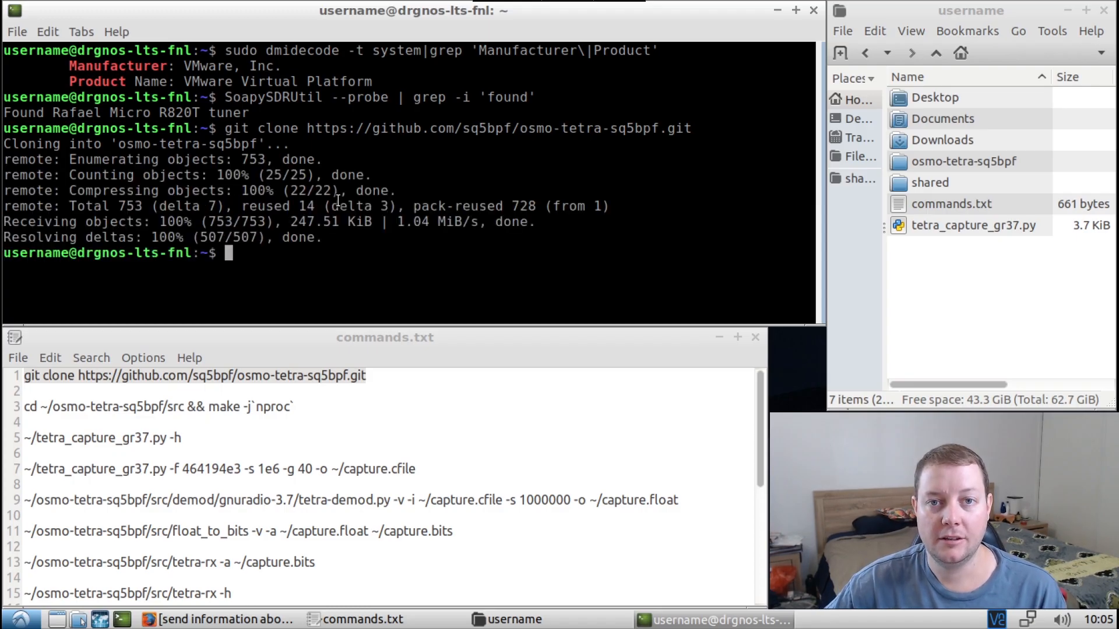
mouse_move(956, 216)
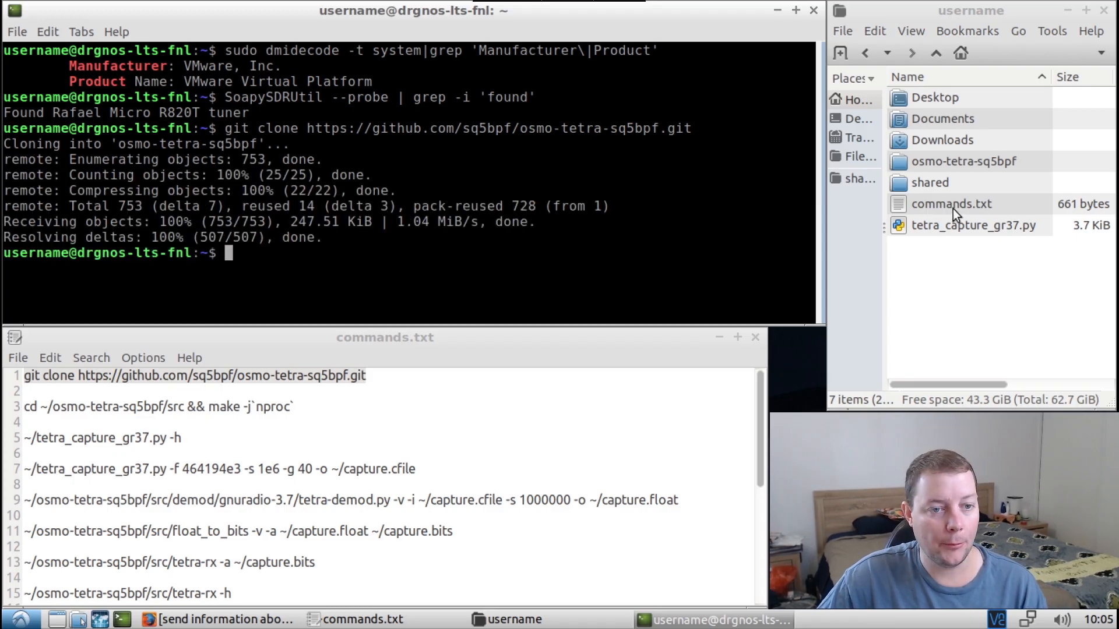
Compile osmo-tetra-sq5bpf/src with make and look over the built tetra-rx and tools
double_click(964, 161)
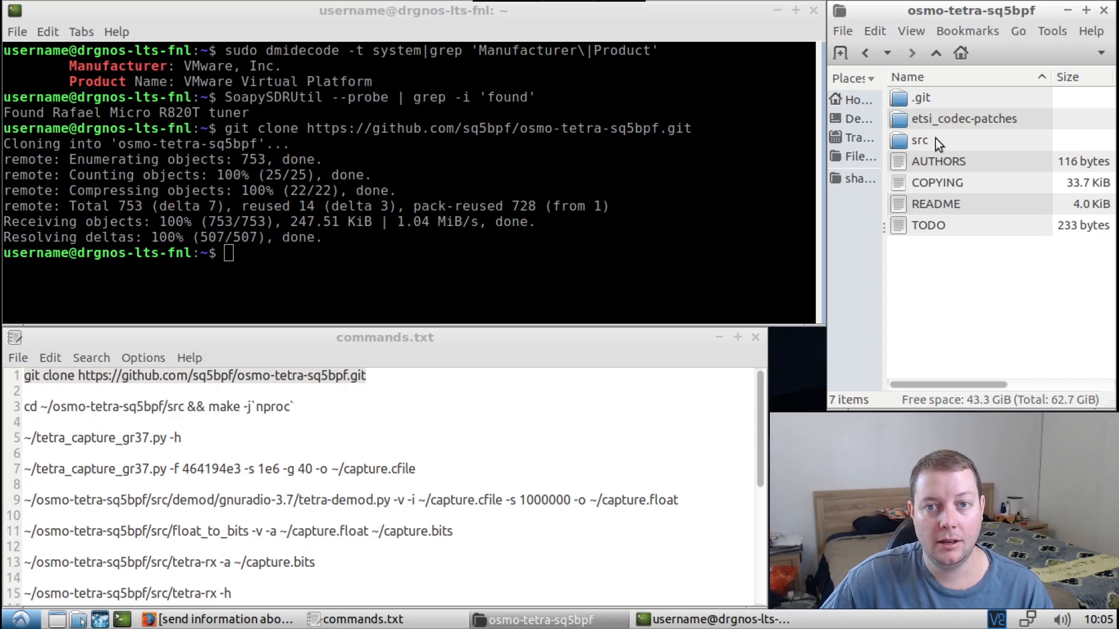
double_click(919, 140)
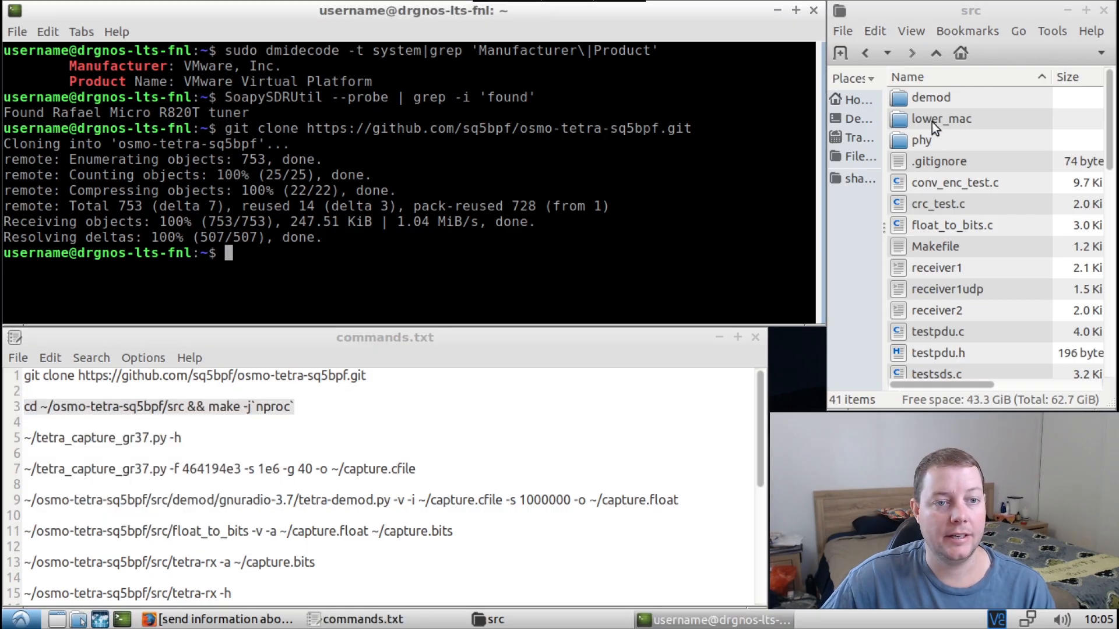
right_click(228, 253)
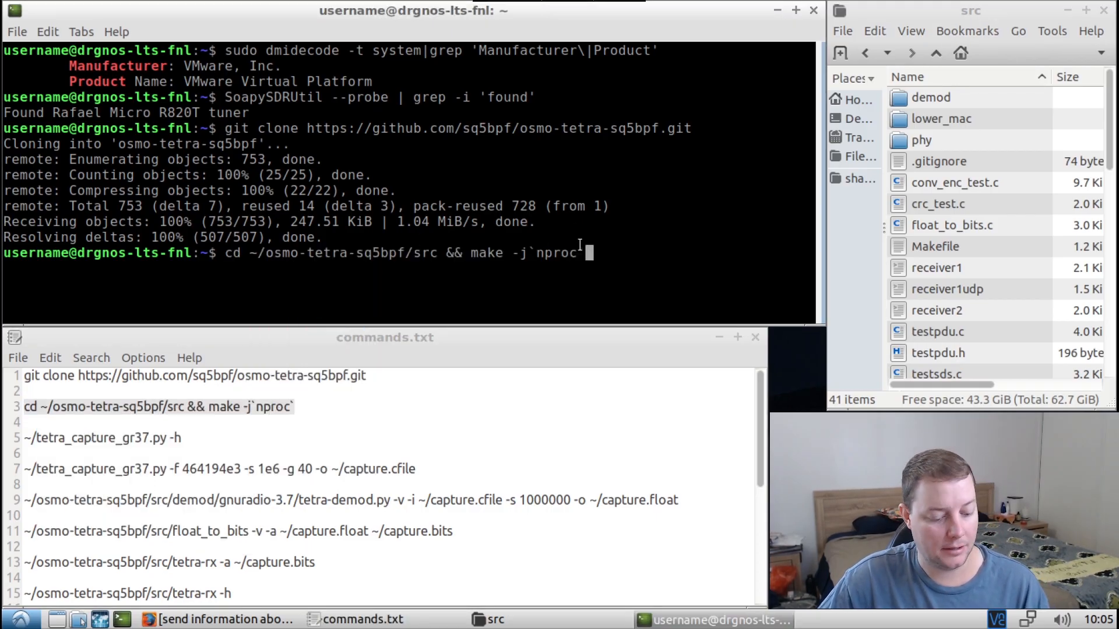
key("Return")
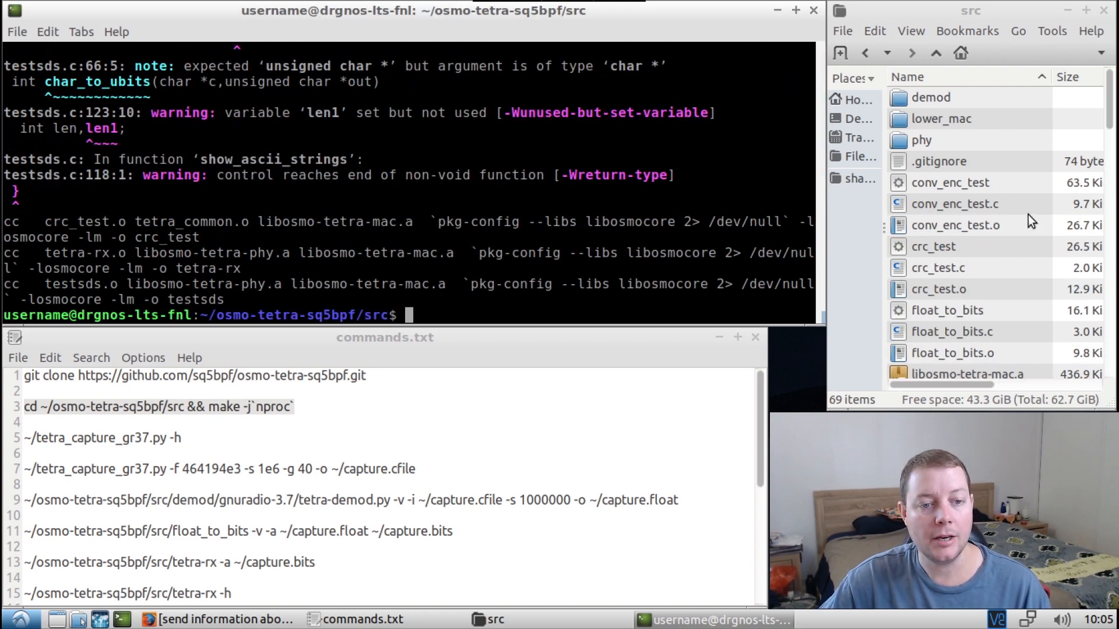
left_click(956, 225)
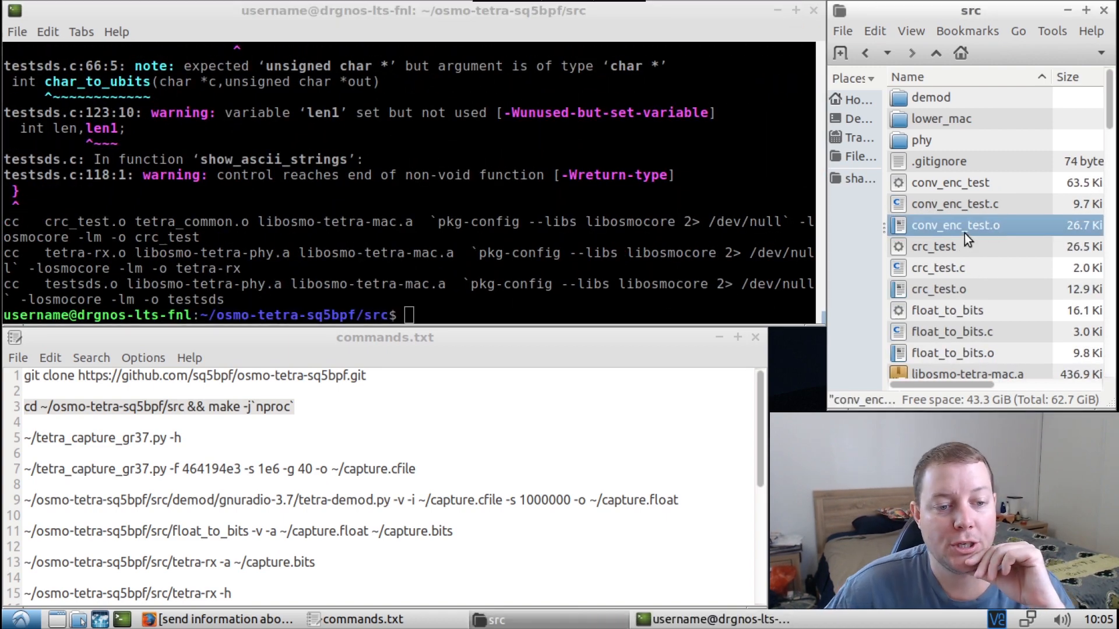
scroll("down", 3)
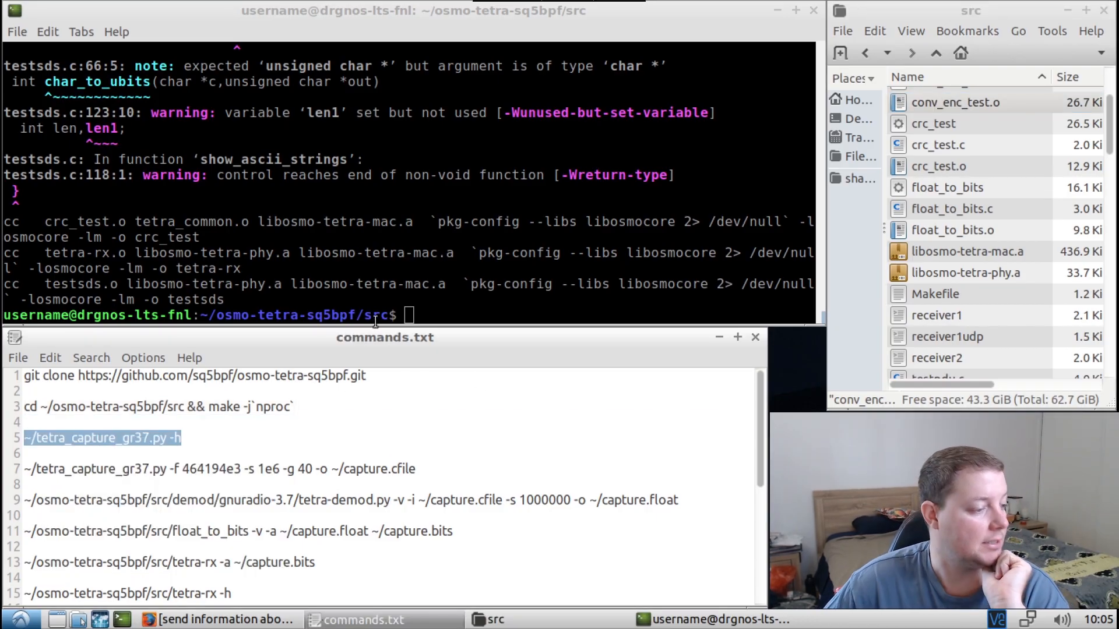
Return to the home directory and show tetra_capture_gr37.py's help options
type("cd")
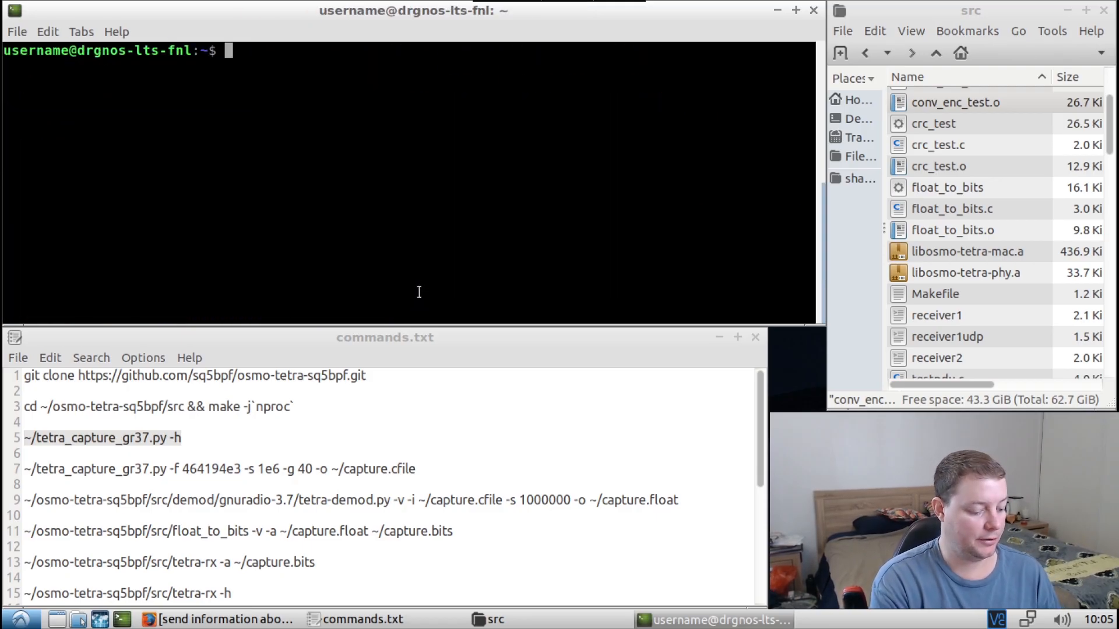
mouse_move(339, 56)
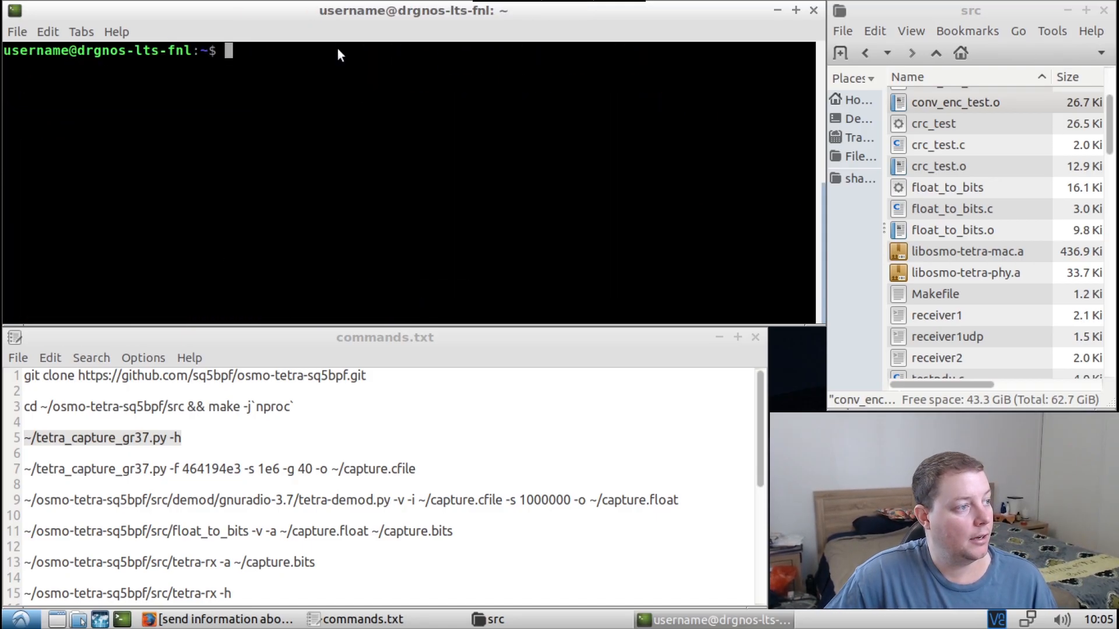
type("~/tetra_capture_gr37.py -h")
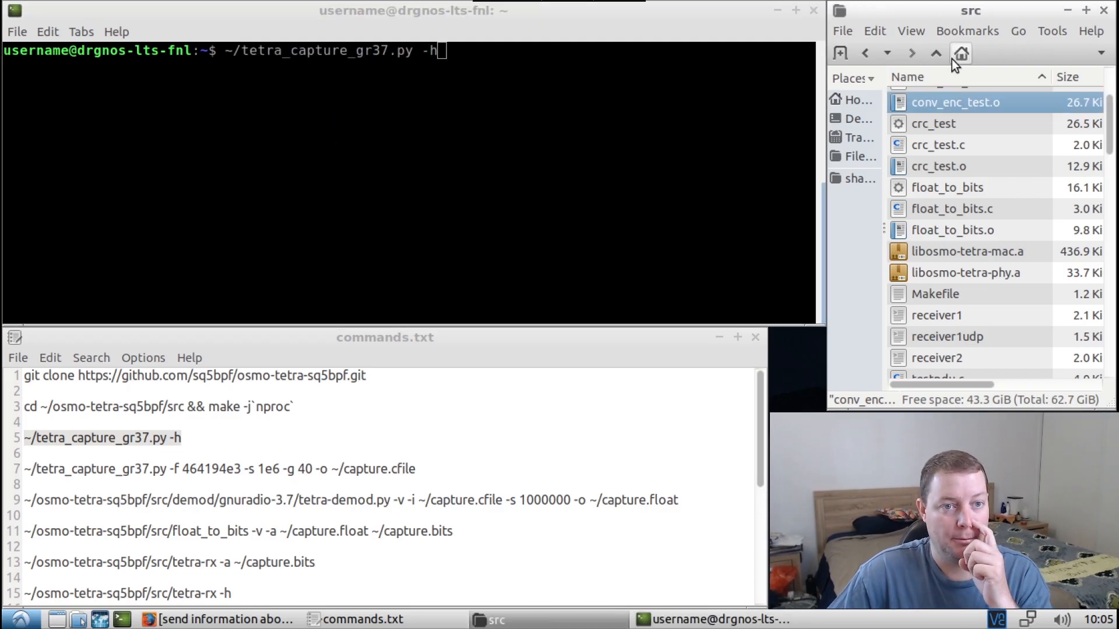
left_click(961, 53)
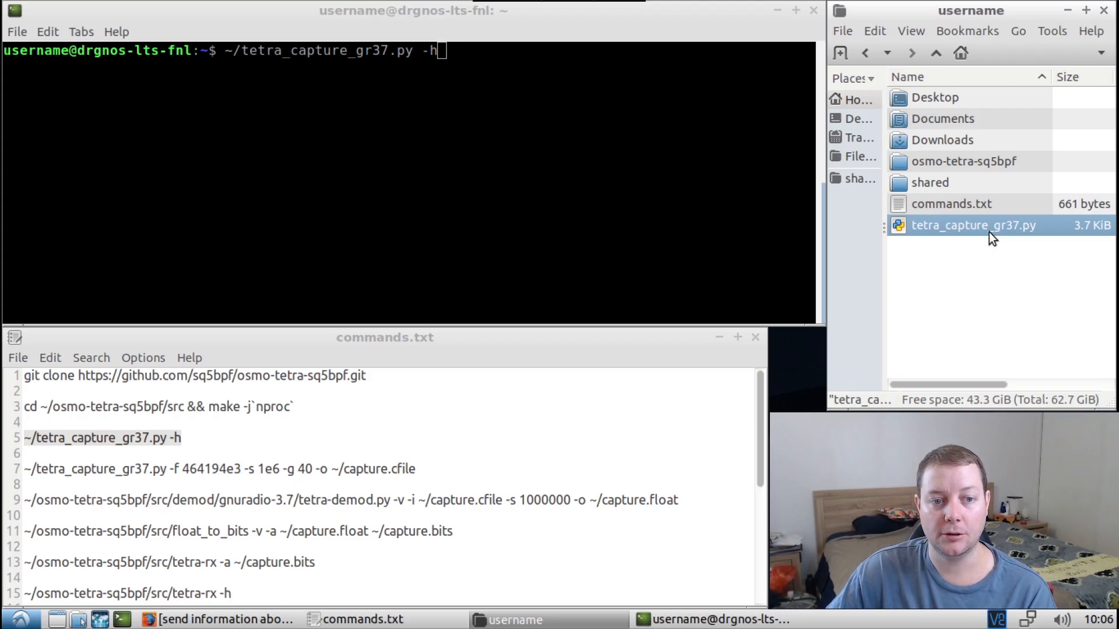
mouse_move(988, 211)
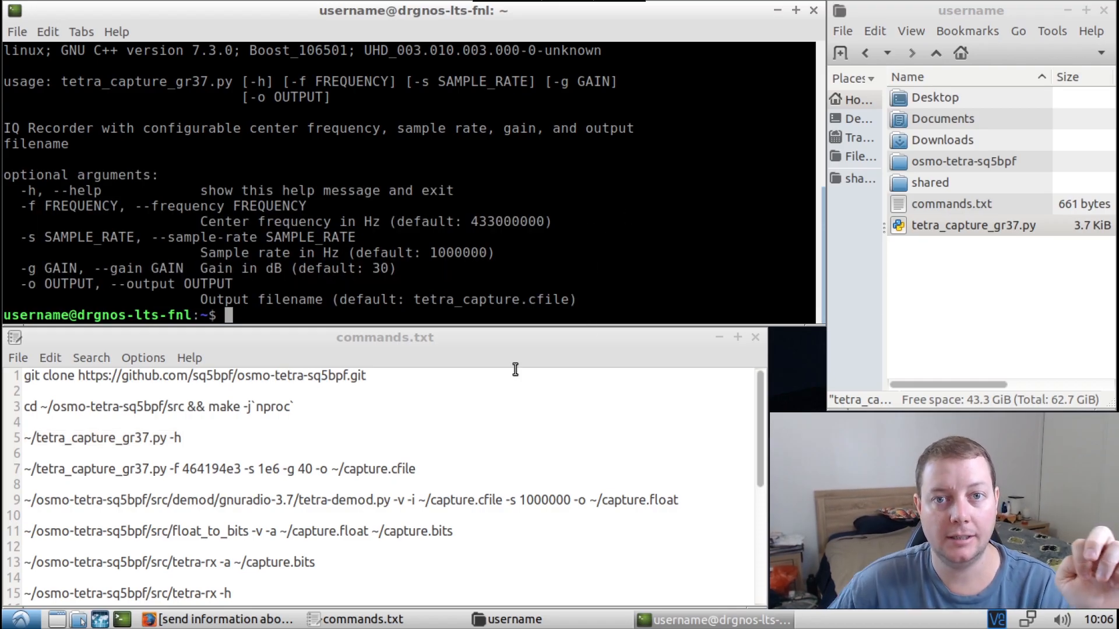
mouse_move(987, 320)
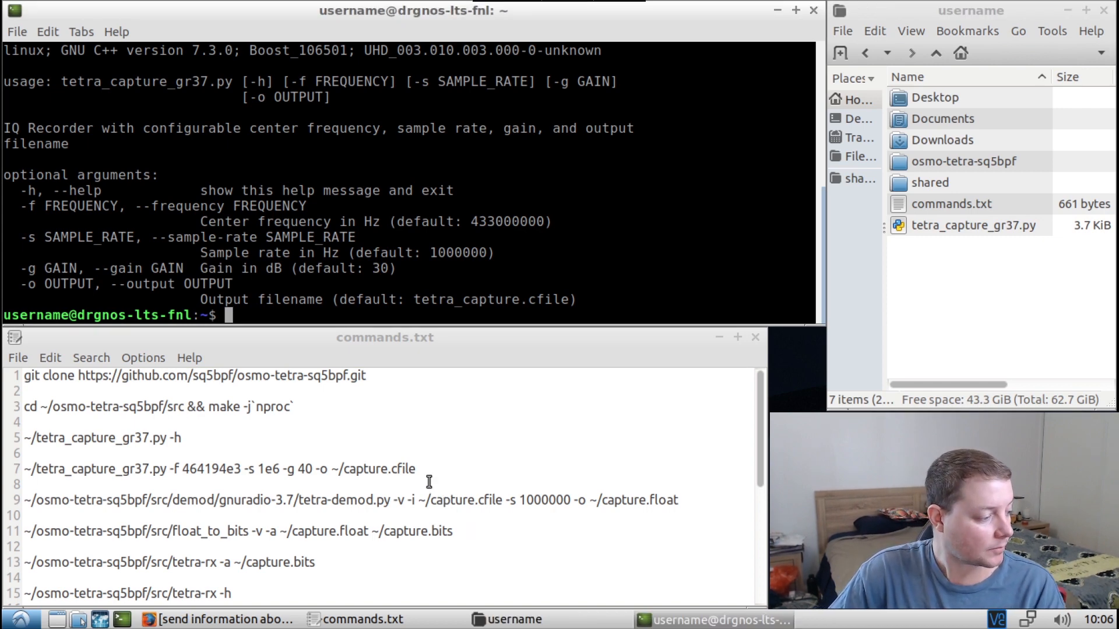
Enter the capture command: 464194e3 Hz, 1e6 sample rate, gain 40, output ~/capture.cfile
left_click_drag(174, 469, 416, 468)
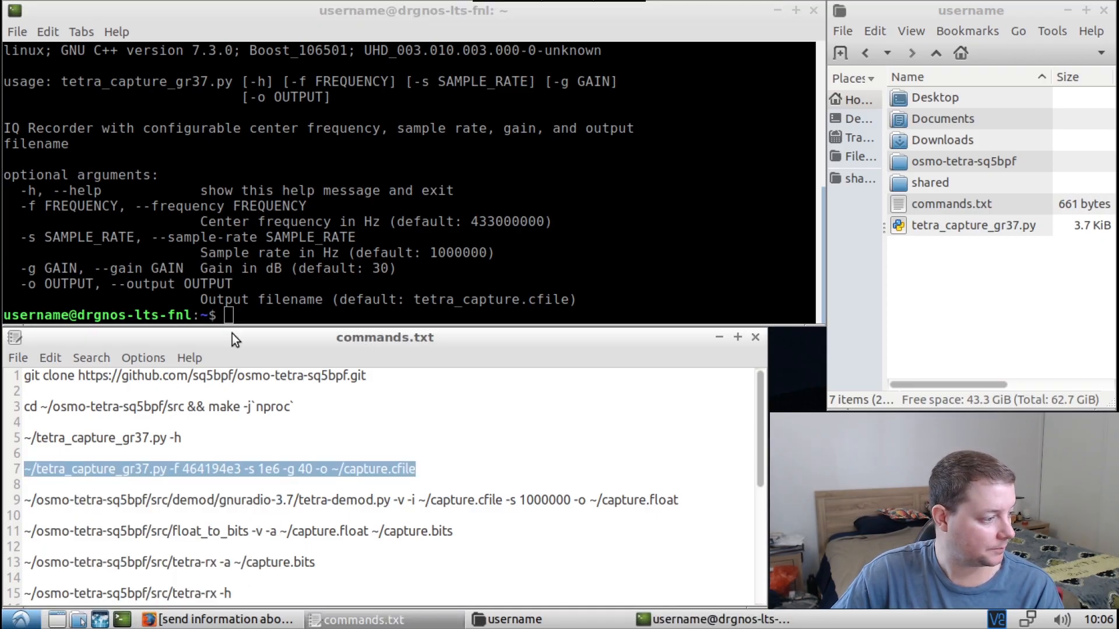
right_click(229, 317)
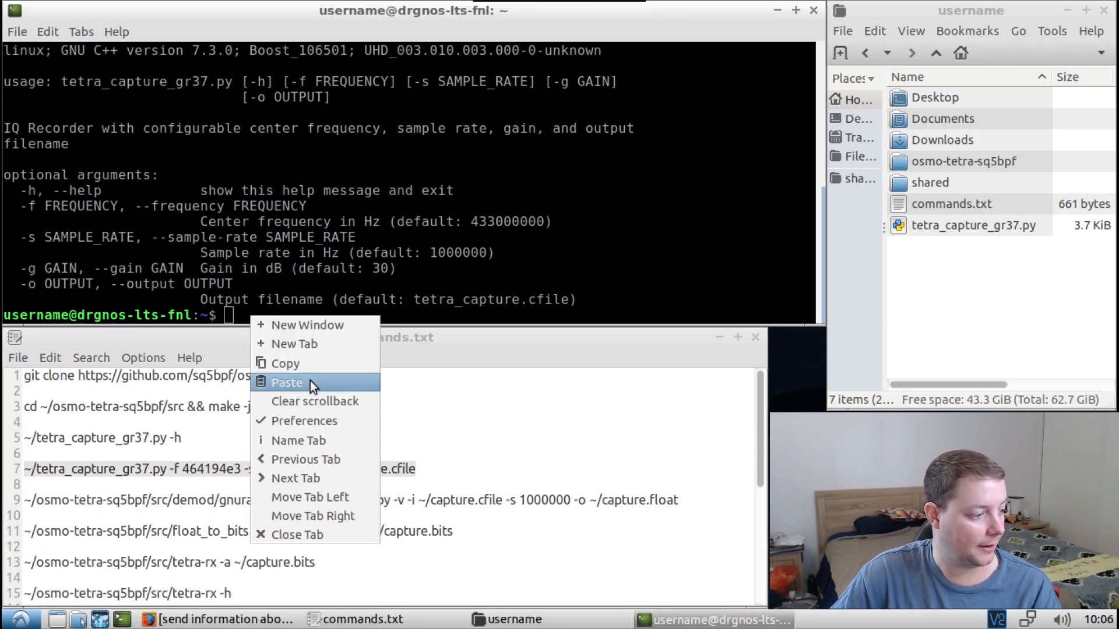
left_click(287, 384)
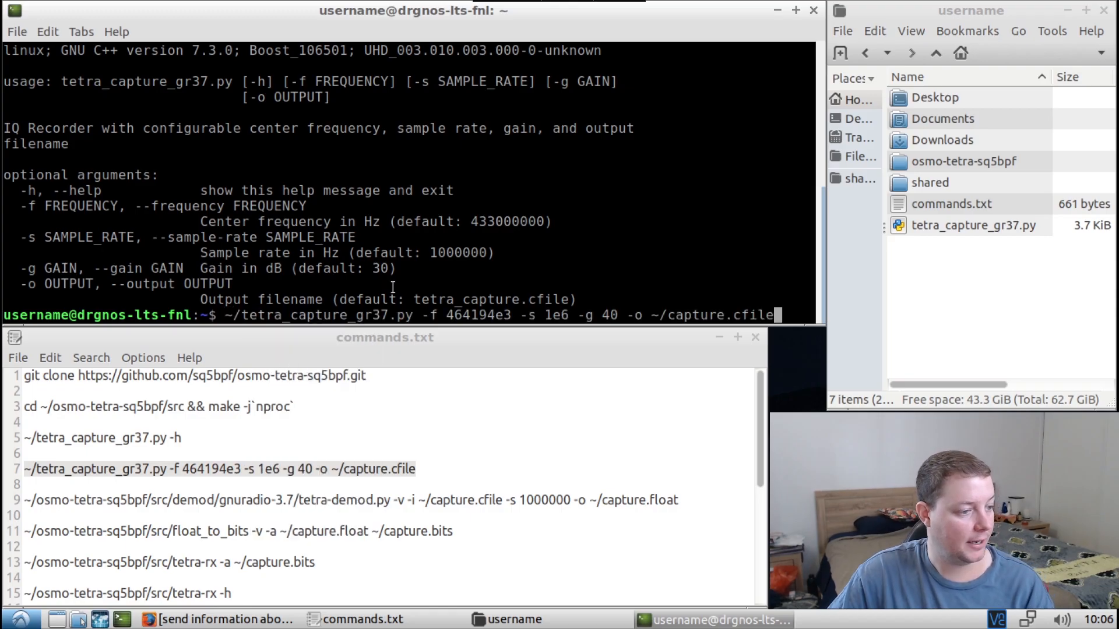
mouse_move(490, 296)
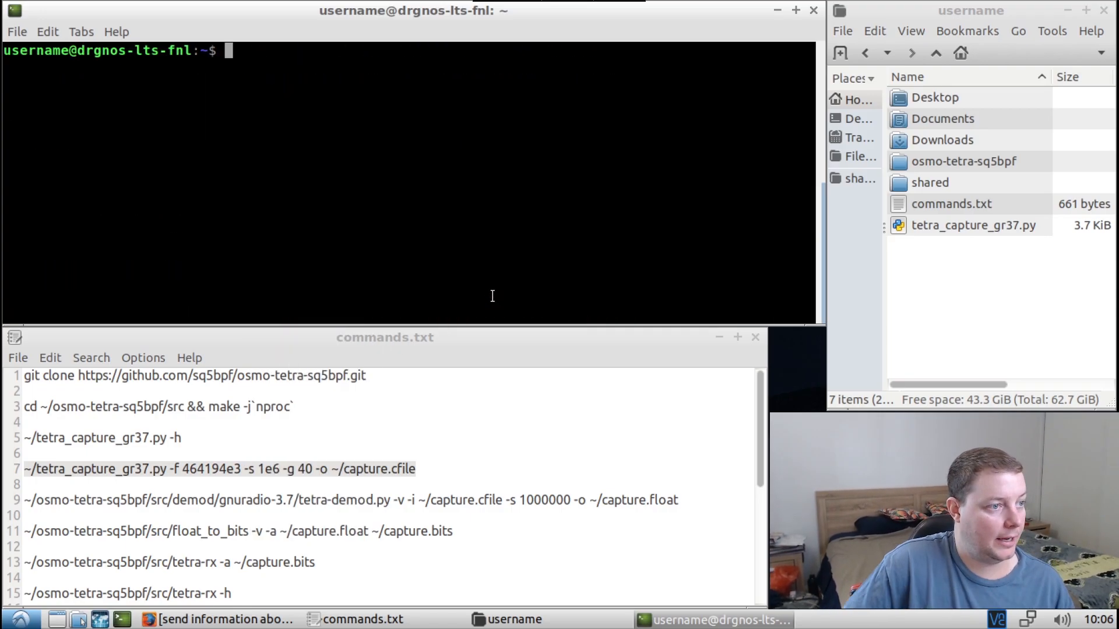
type("~/tetra_capture_gr37.py -f 464194e3 -s 1e6 -g 40 -o ~/capture.cfile")
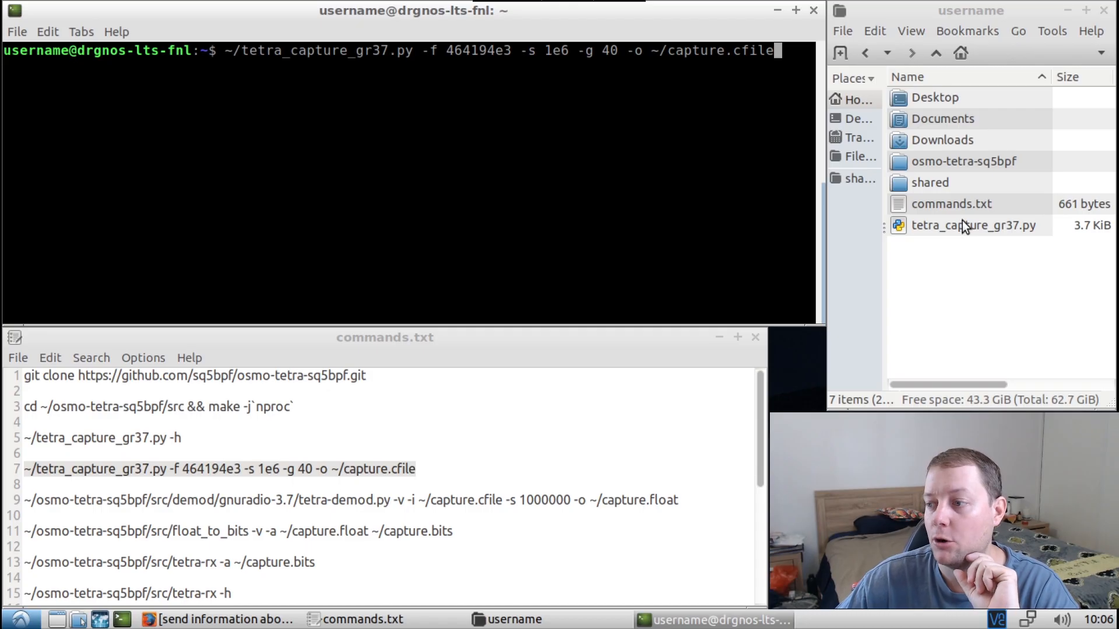
Select and deselect the tetra_capture_gr37.py script in the home folder file manager
left_click(973, 225)
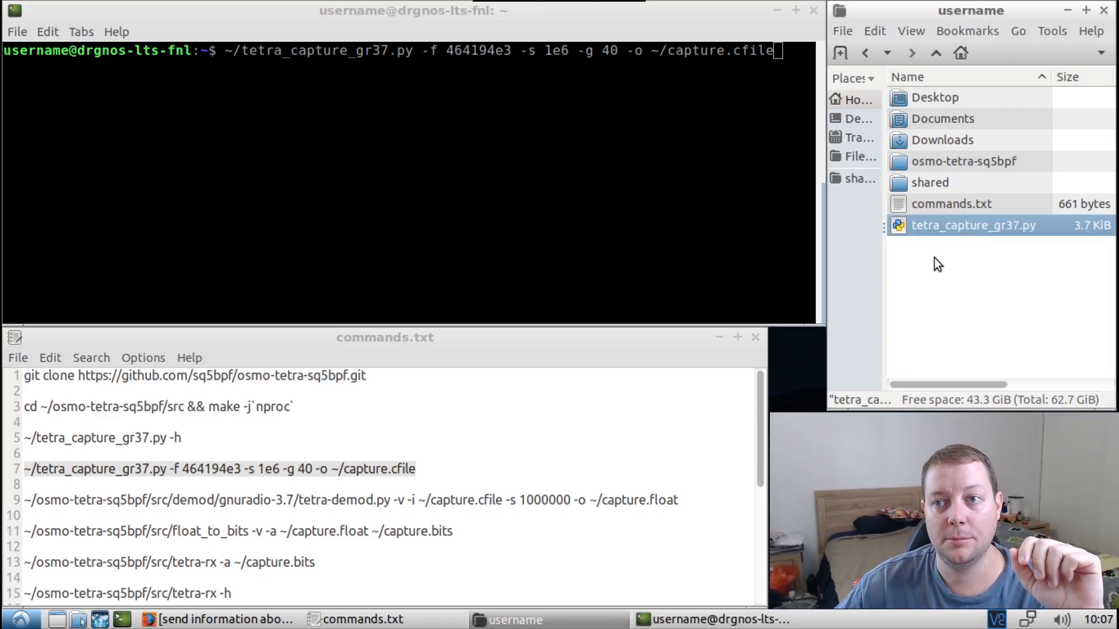
mouse_move(903, 240)
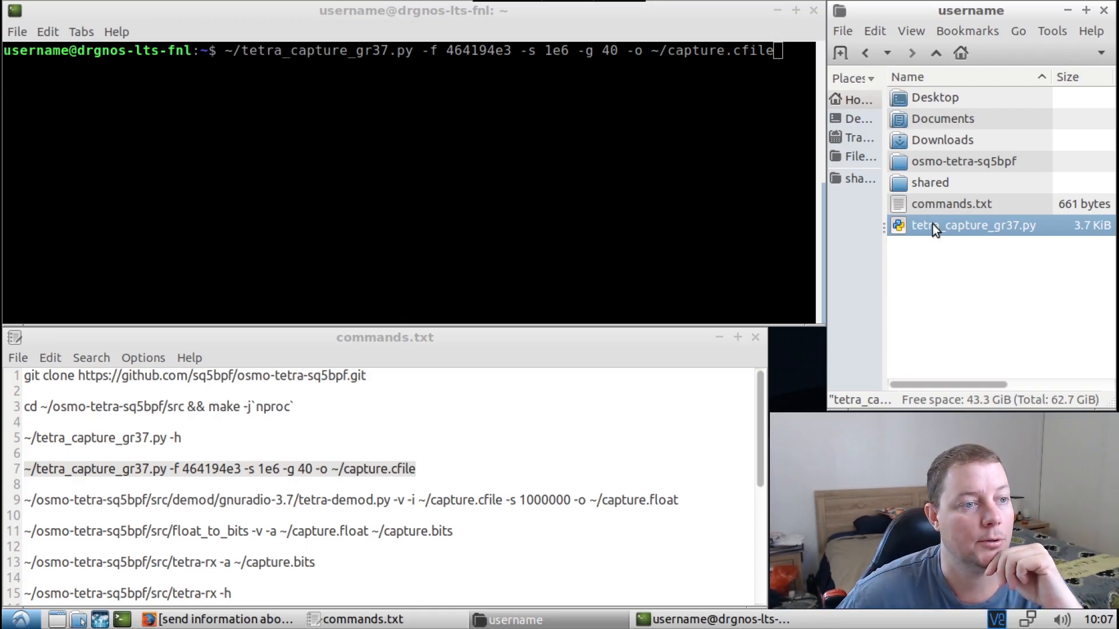
left_click(992, 279)
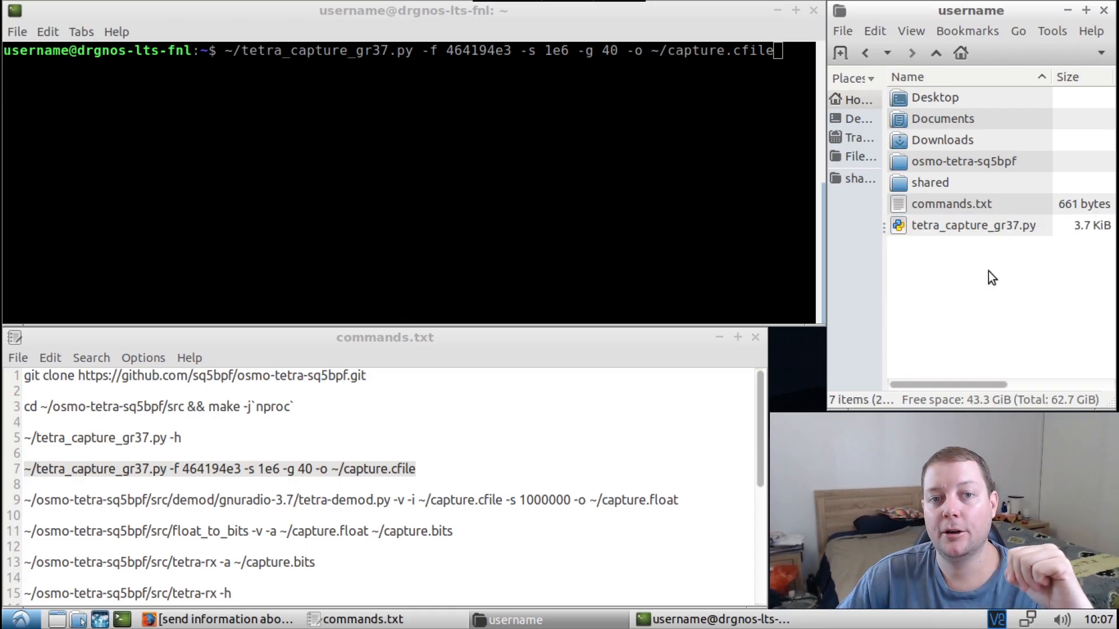
left_click(973, 225)
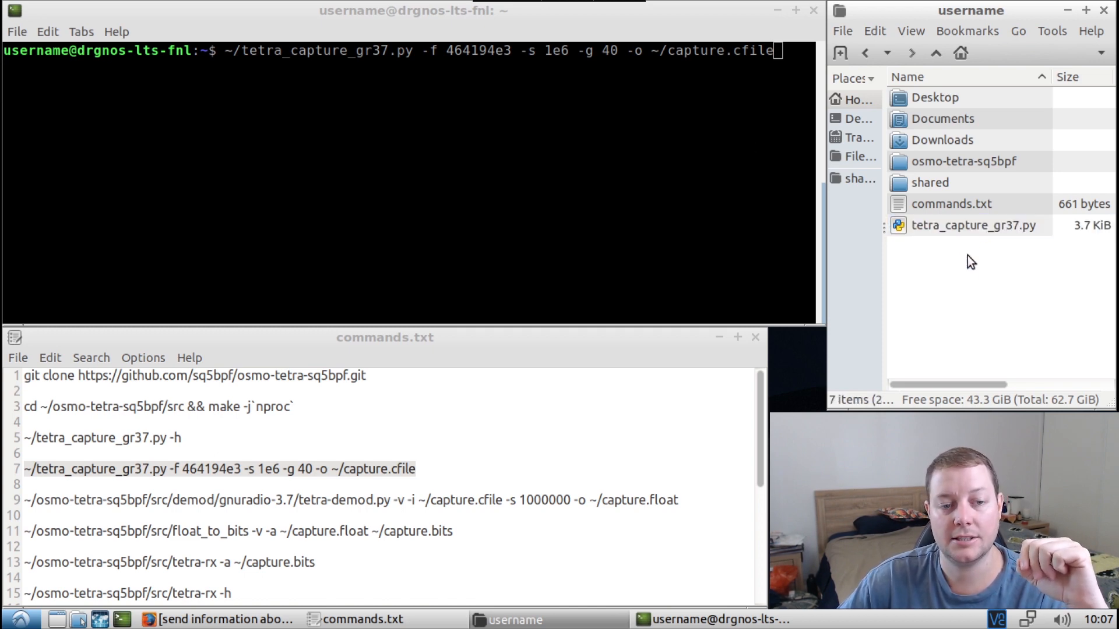
left_click(972, 225)
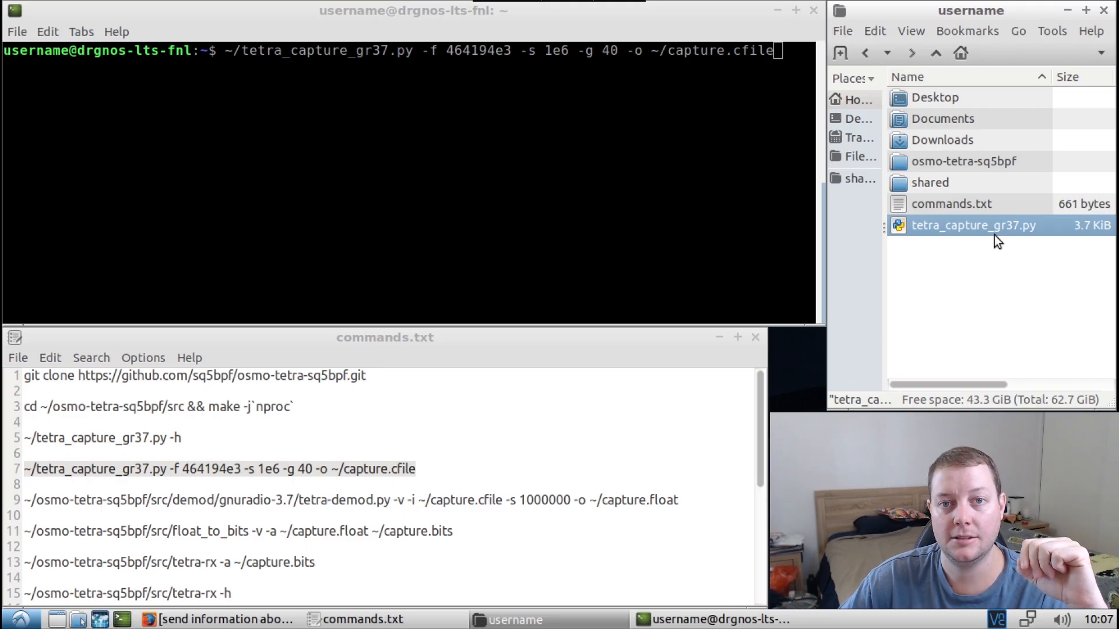
left_click(980, 305)
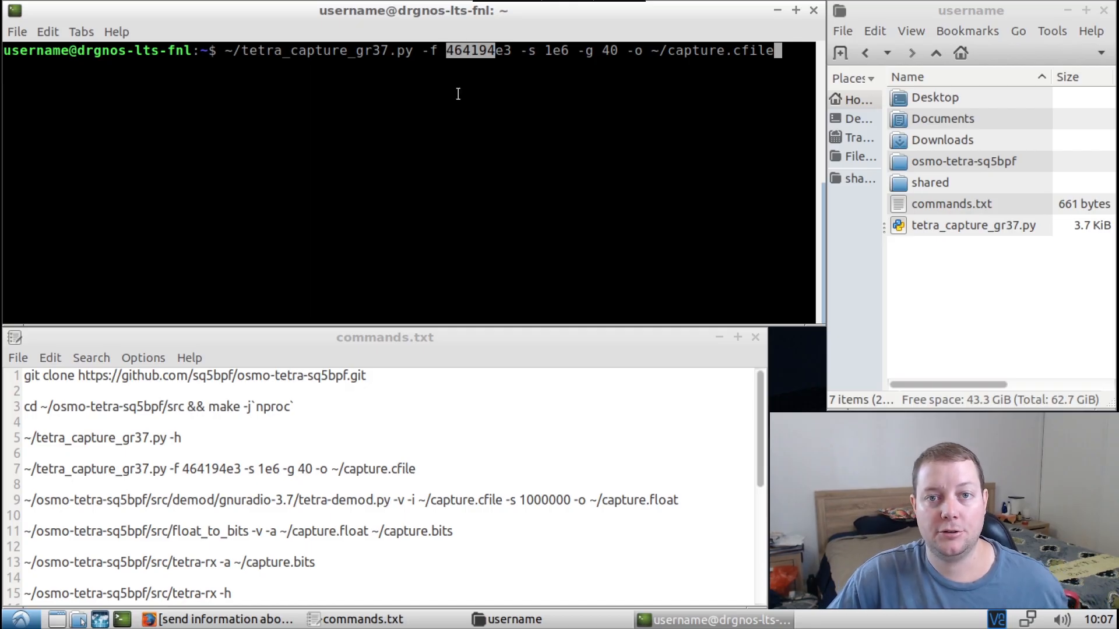
mouse_move(569, 130)
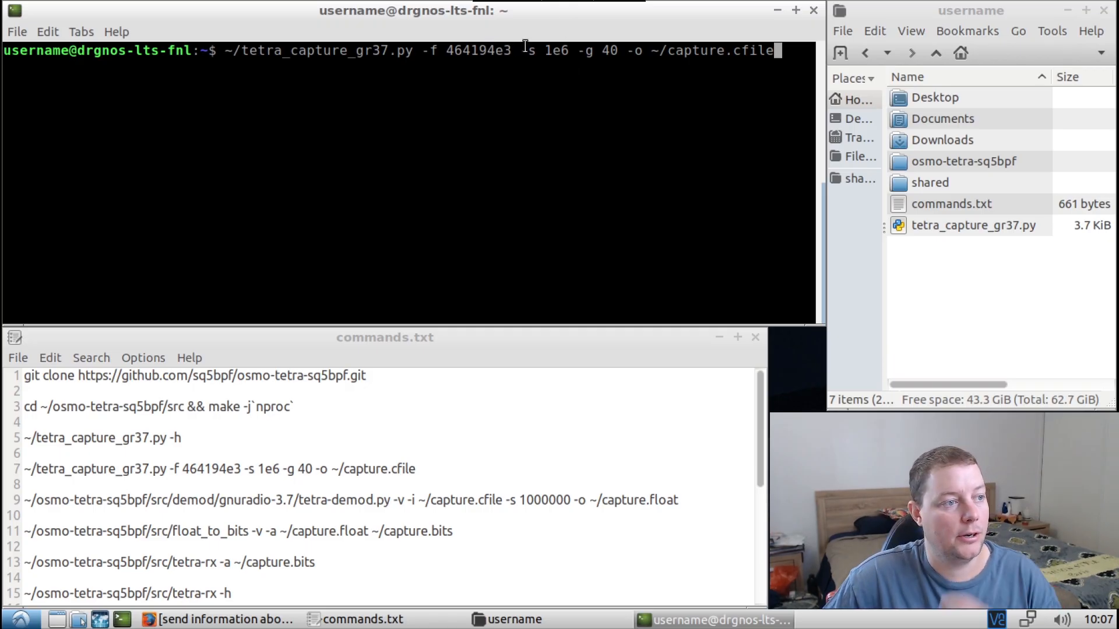
left_click_drag(518, 51, 571, 50)
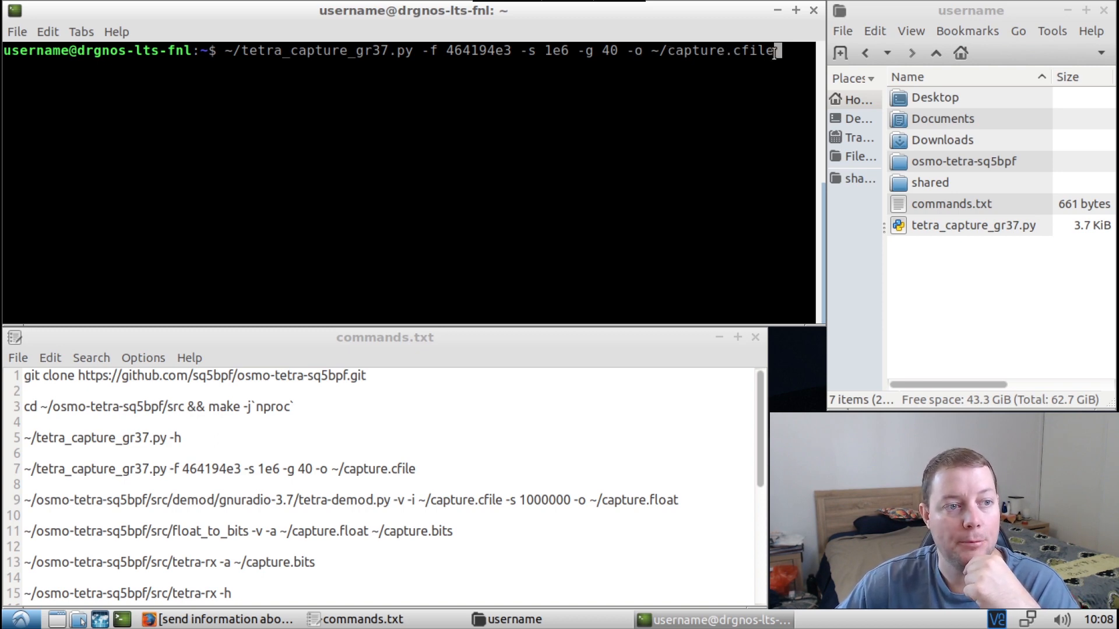
mouse_move(728, 140)
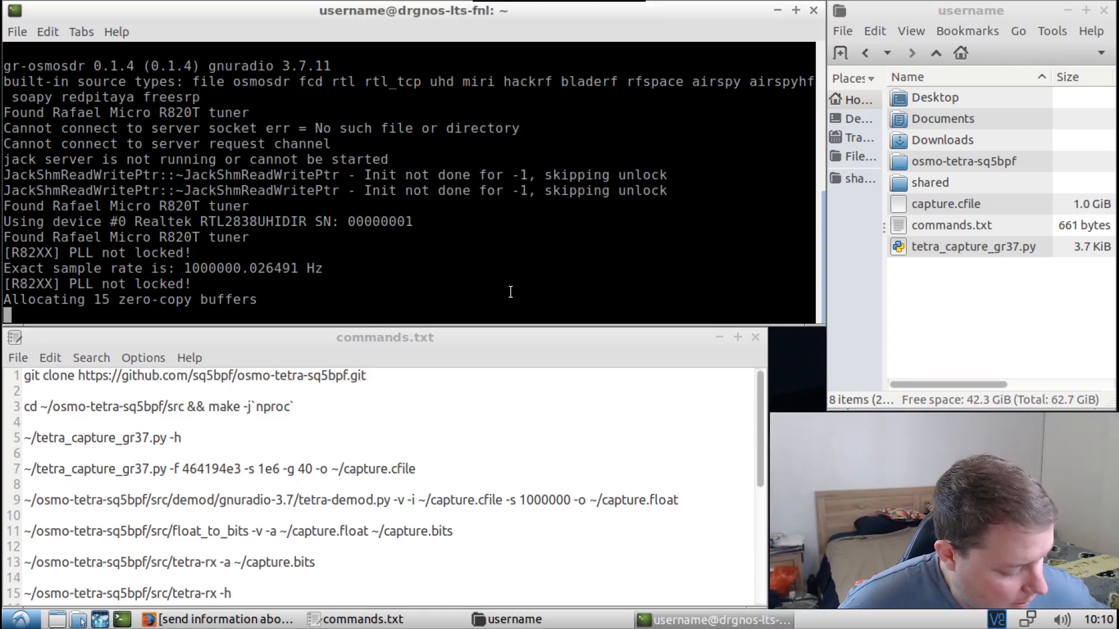
Stop the capture with Ctrl+C and select the resulting 1.0 GiB capture.cfile
key("ctrl+c")
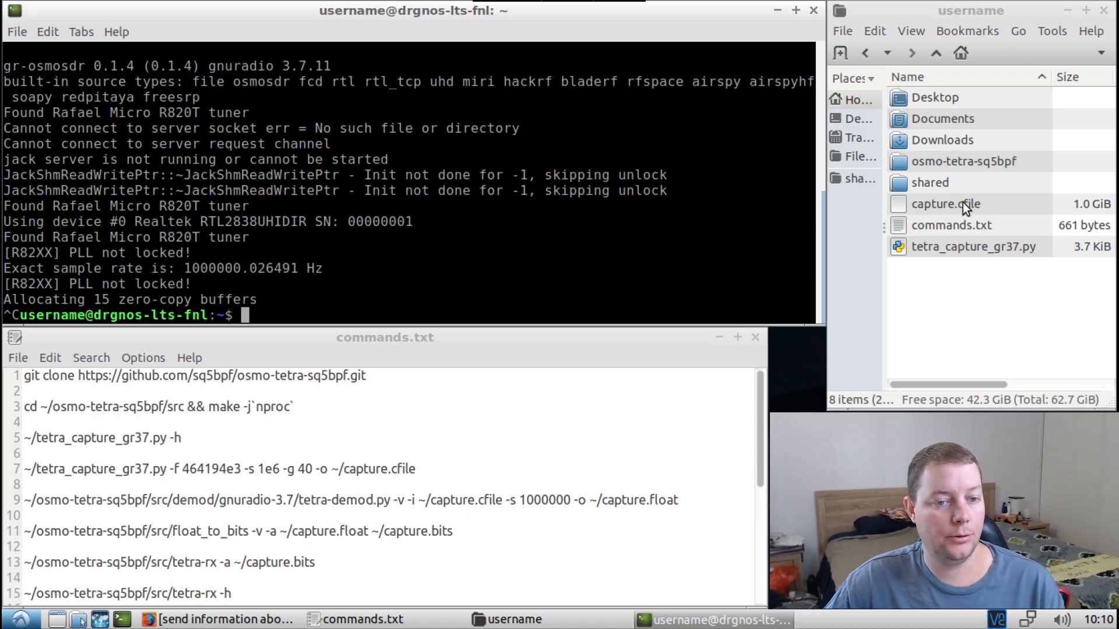
mouse_move(512, 223)
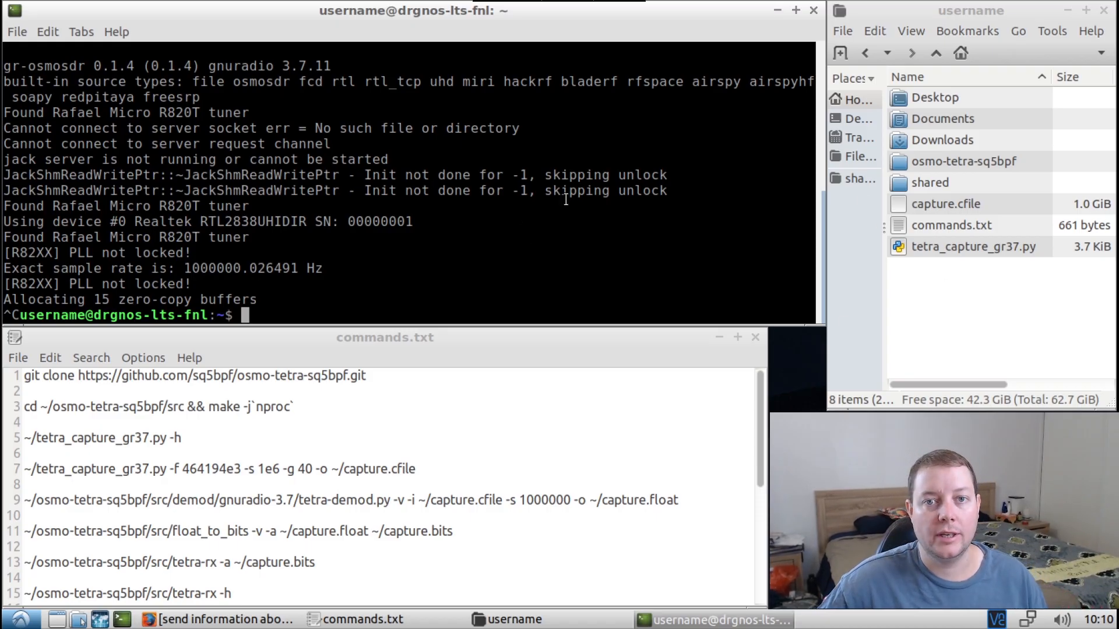
mouse_move(1031, 349)
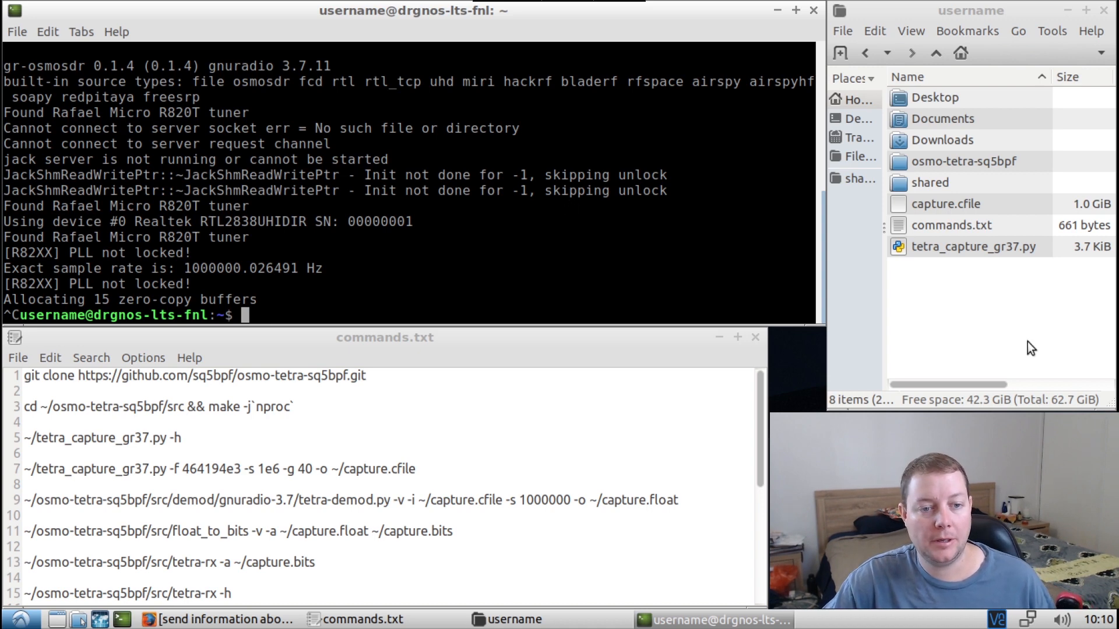
left_click(947, 204)
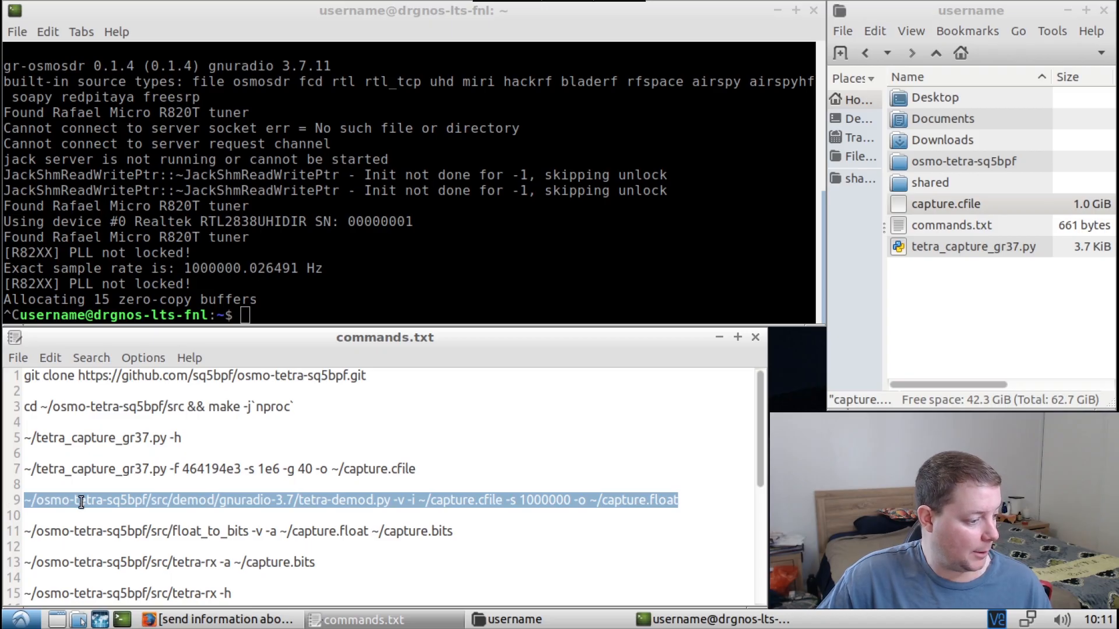
Run tetra-demod.py -v on ~/capture.cfile at sample rate 1000000, producing capture.float
right_click(82, 499)
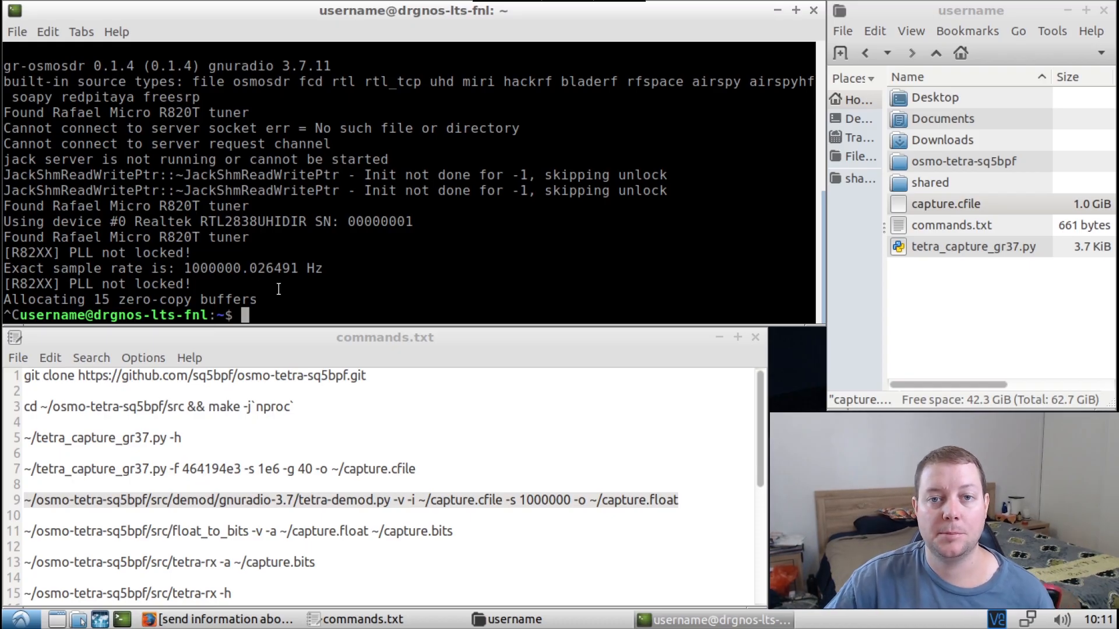
type("~/osmo-tetra-sq5bpf/src/demod/gnuradio-3.7/tetra-demod.py -v -i ~/capture.cfile -s 1000000 -o ~/capture.float")
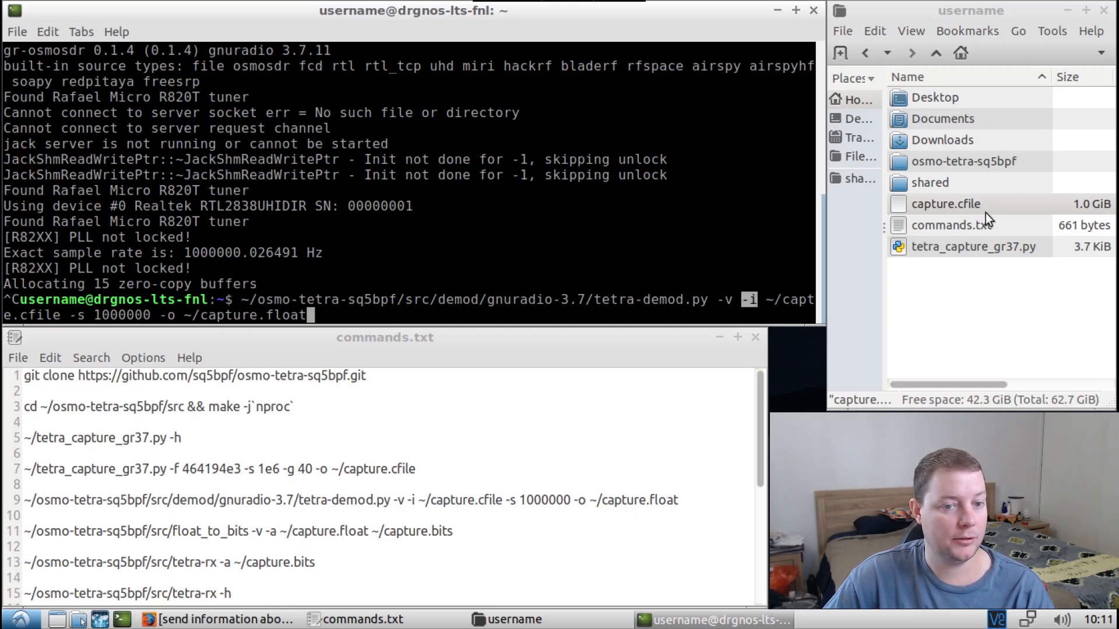
left_click(945, 204)
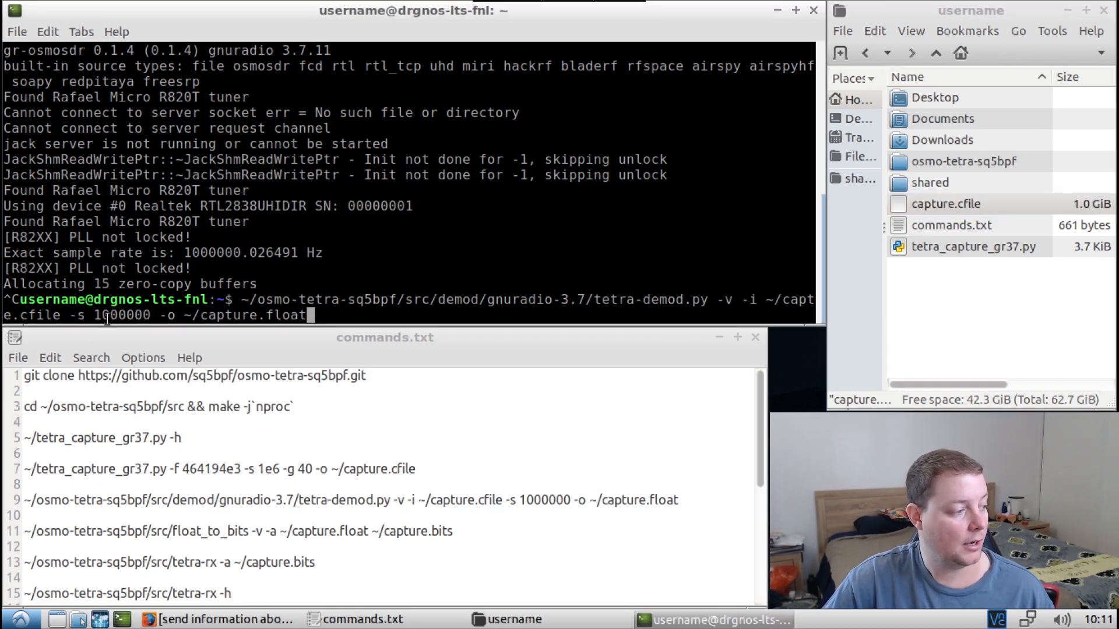
double_click(122, 314)
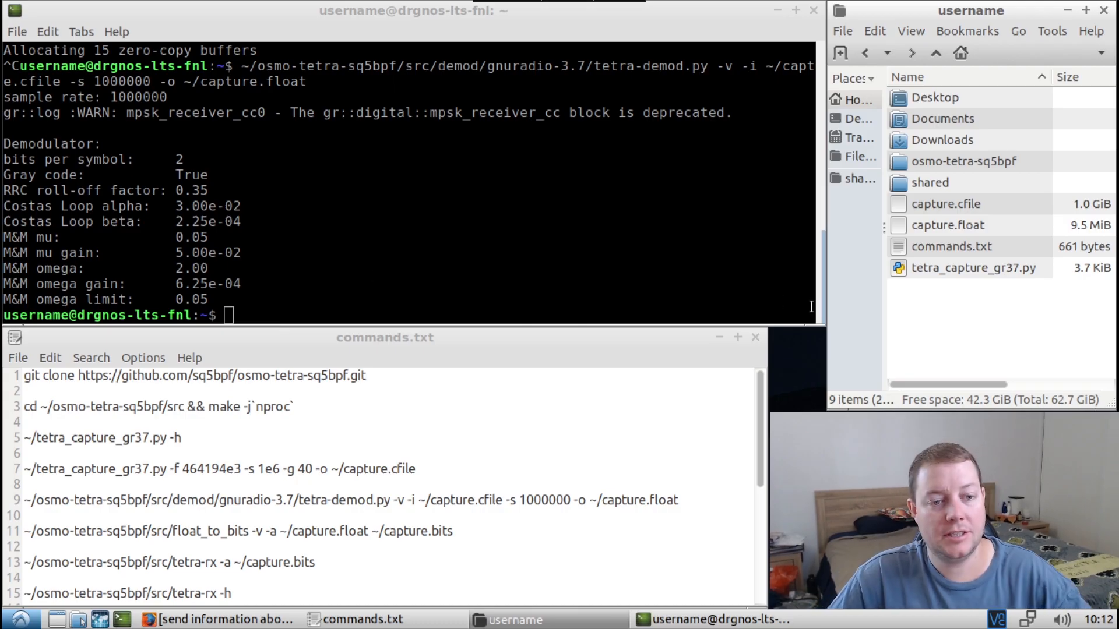
left_click(948, 225)
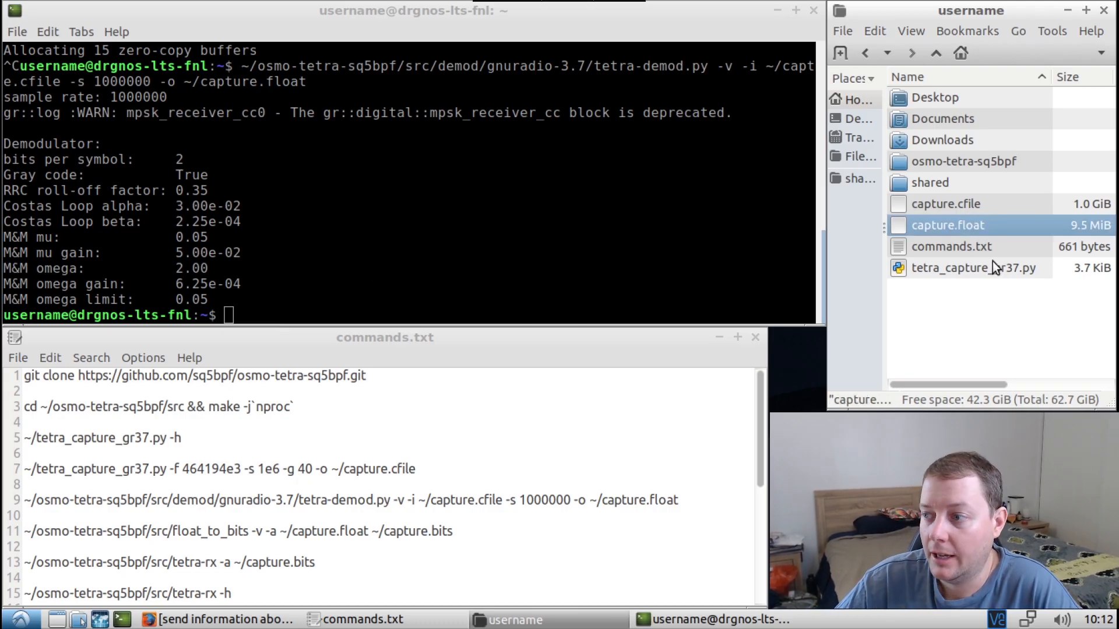
mouse_move(1019, 226)
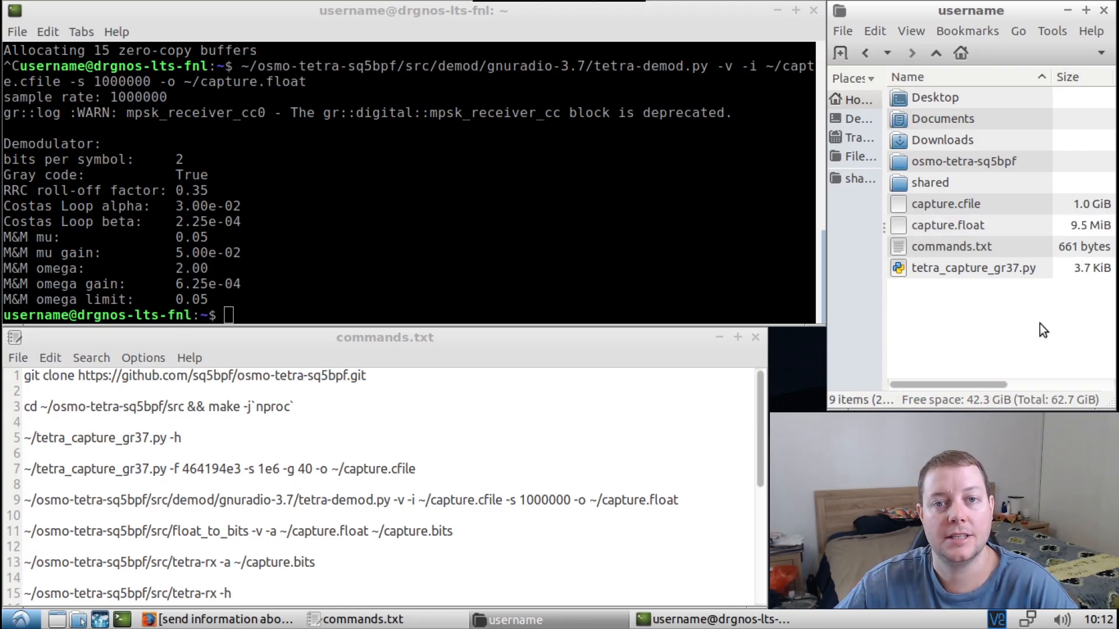
mouse_move(1006, 333)
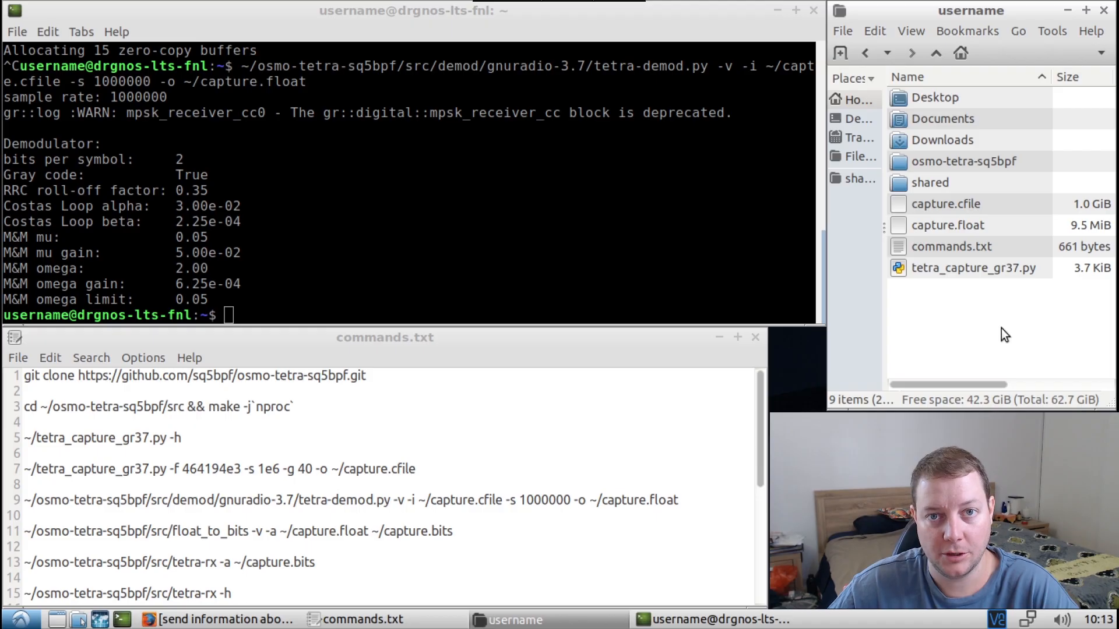
left_click(948, 225)
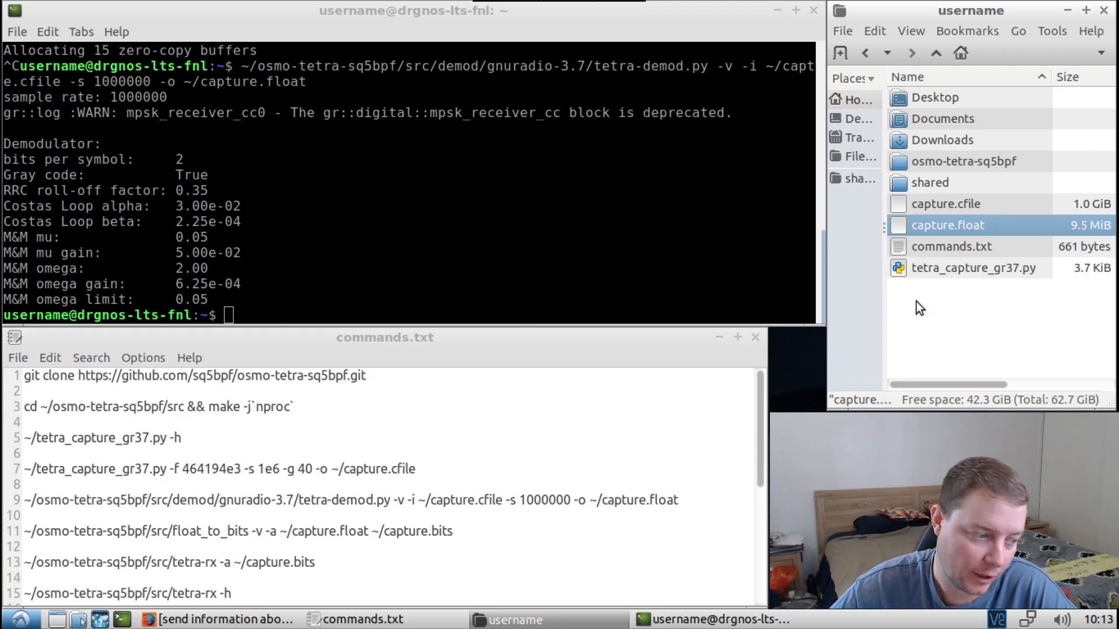
mouse_move(566, 498)
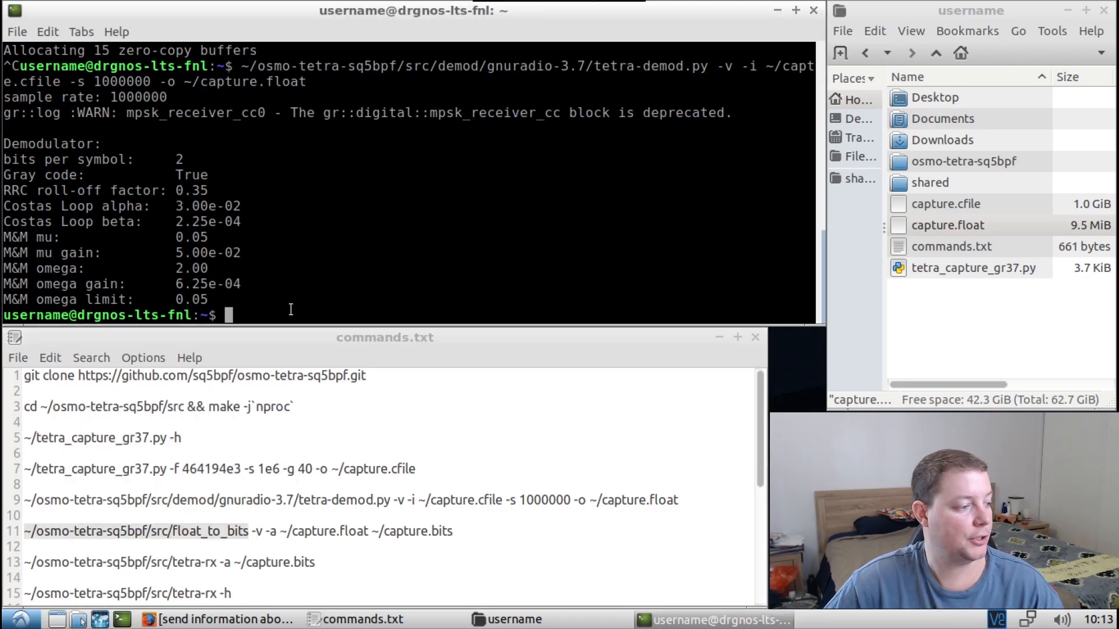
Check float_to_bits usage, then run float_to_bits -v -a on capture.float to create capture.bits
type("~/osmo-tetra-sq5bpf/src/float_to_bits -h")
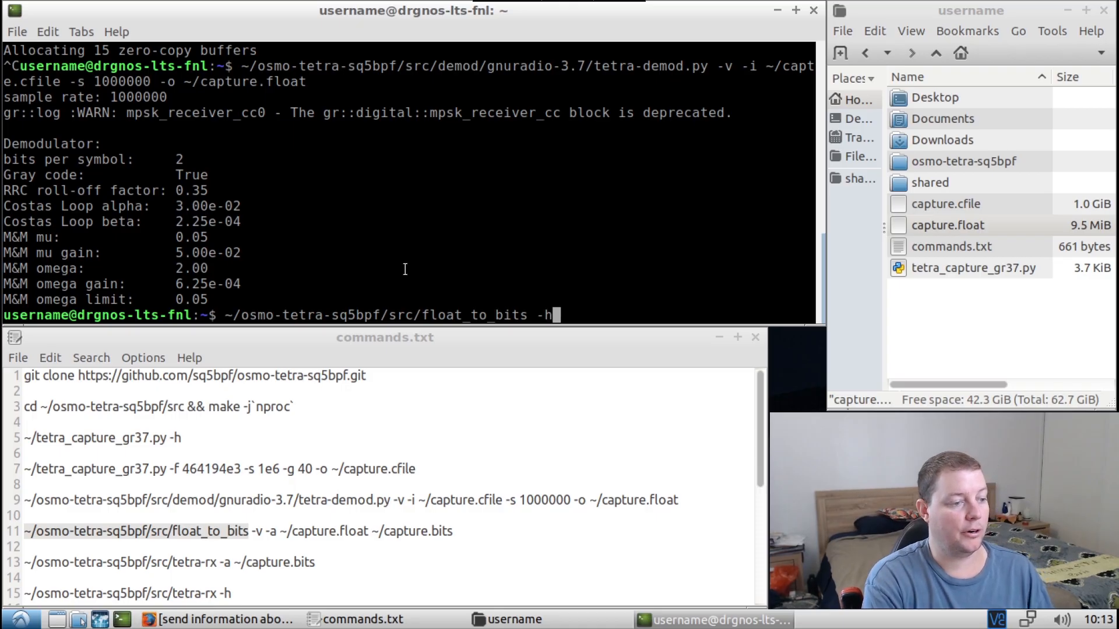
key("Return")
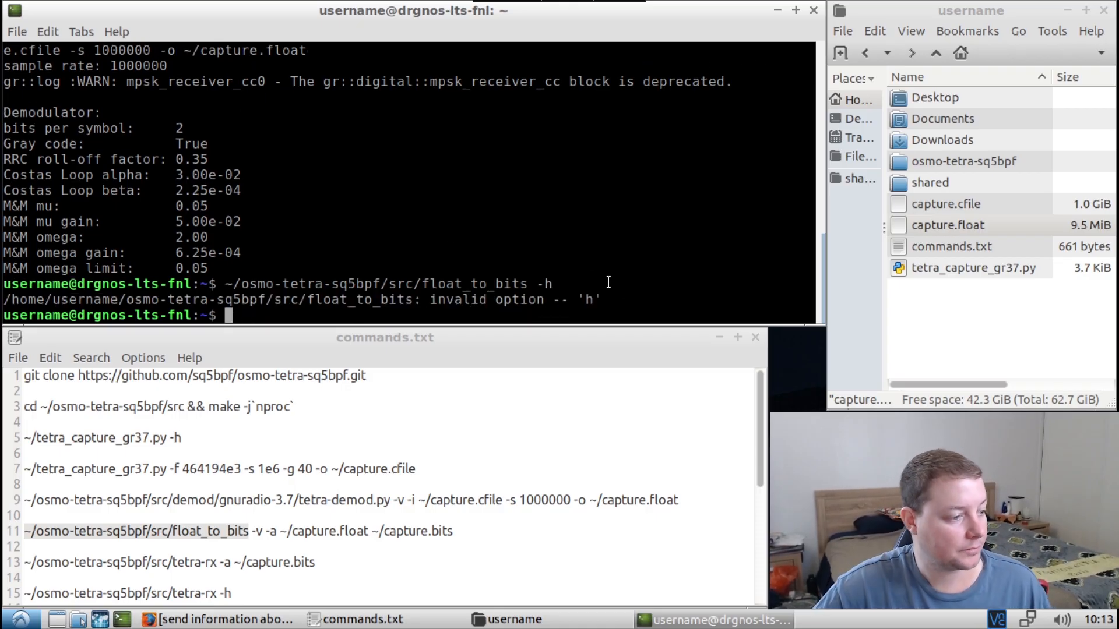
type("~/osmo-tetra-sq5bpf/src/float_to_bits")
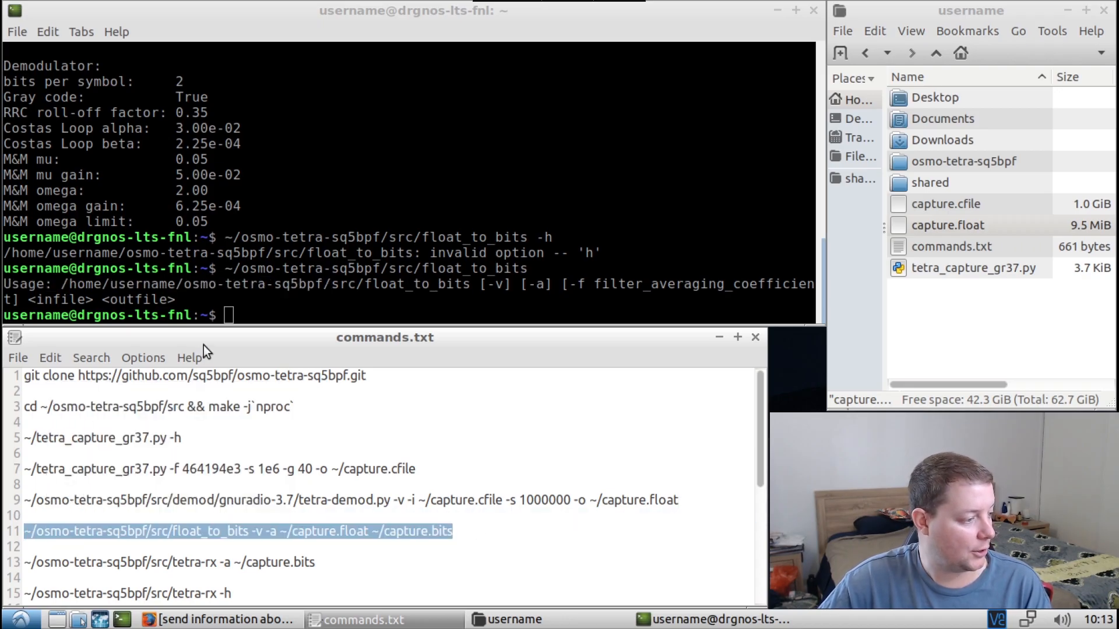
right_click(285, 321)
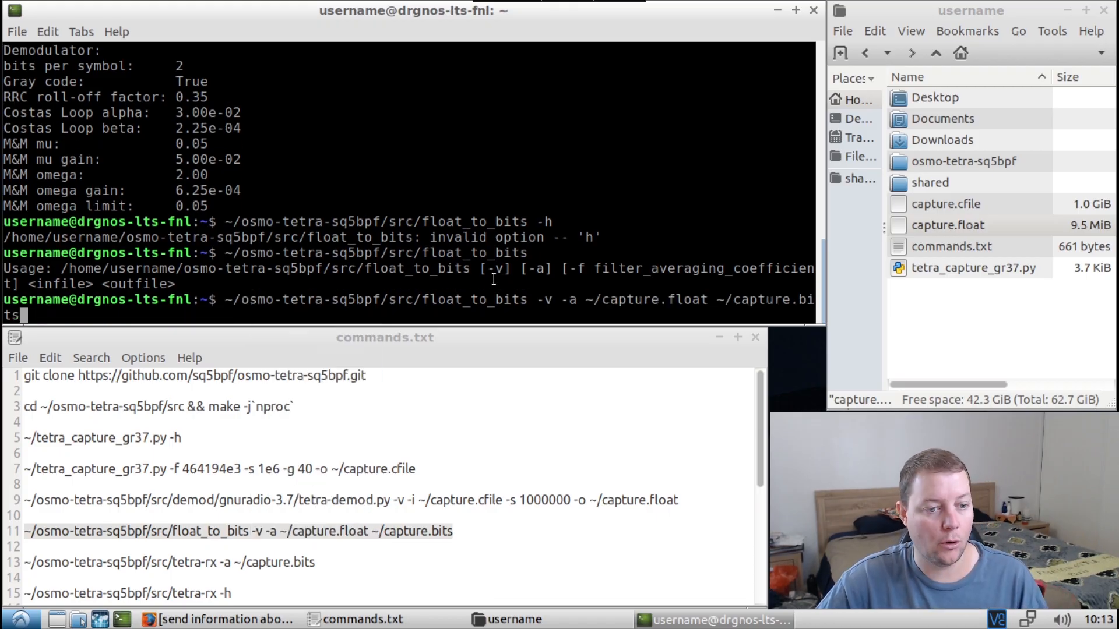
mouse_move(621, 426)
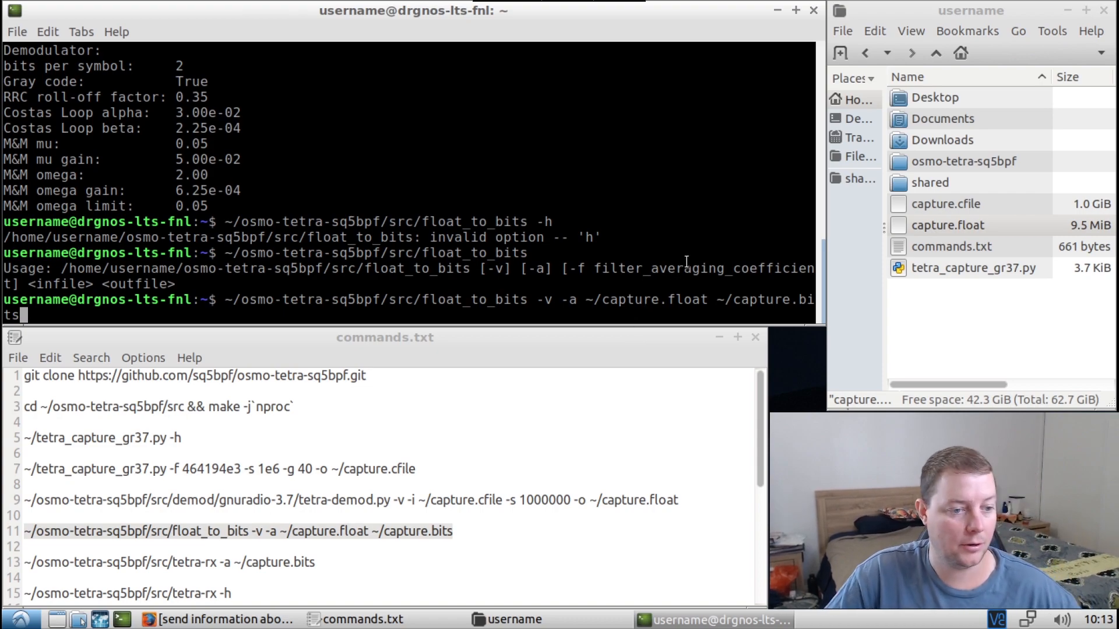
key("Return")
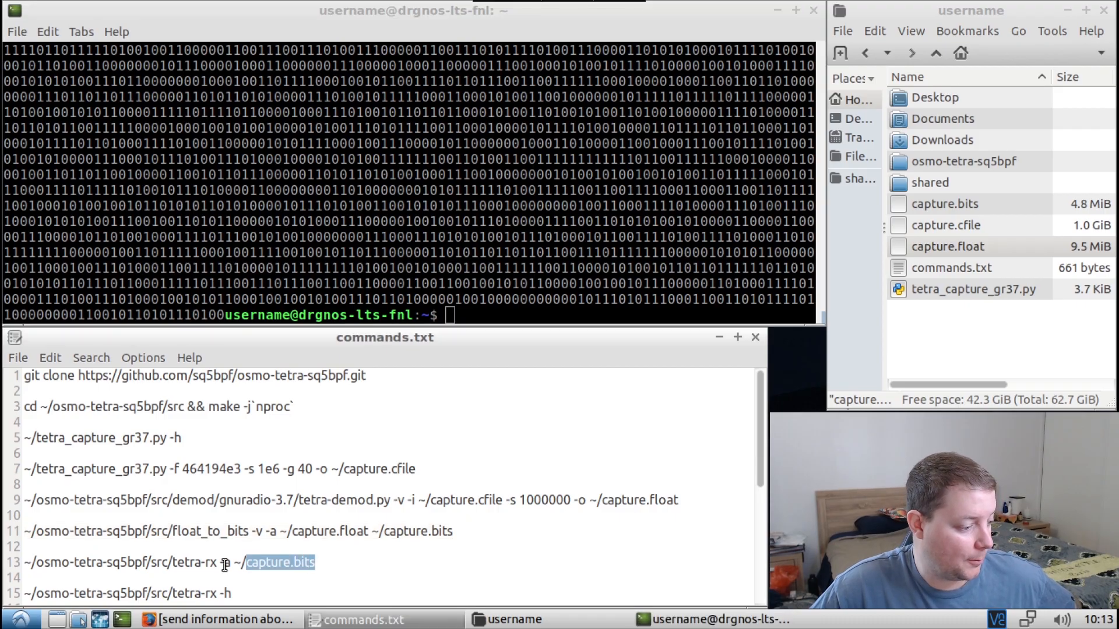
right_click(225, 563)
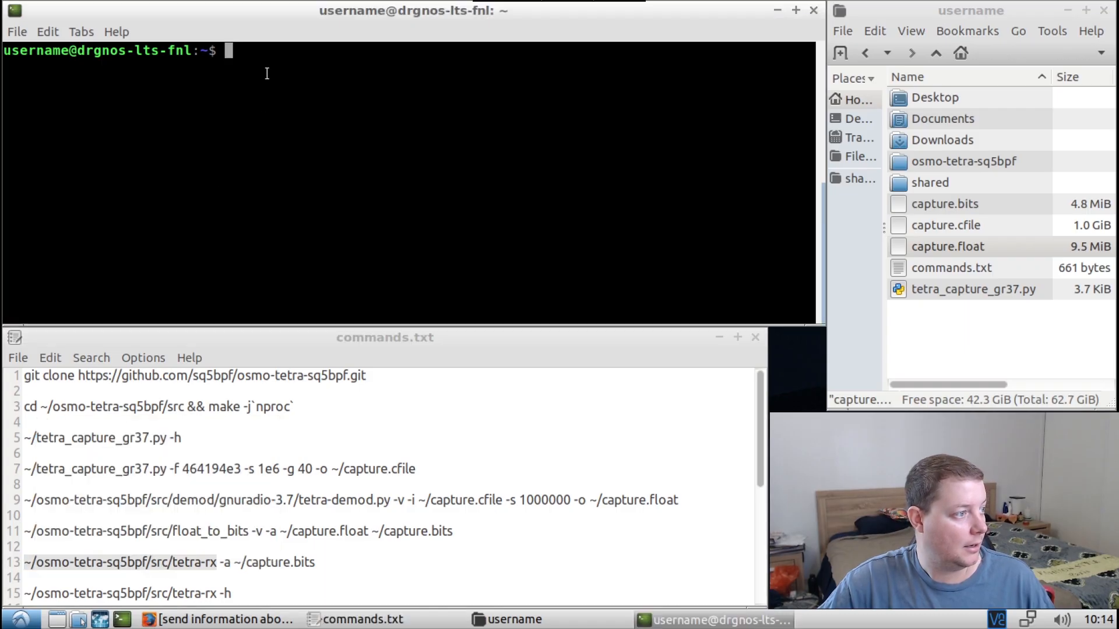
Run ~/osmo-tetra-sq5bpf/src/tetra-rx -h to list its decoding options
right_click(267, 73)
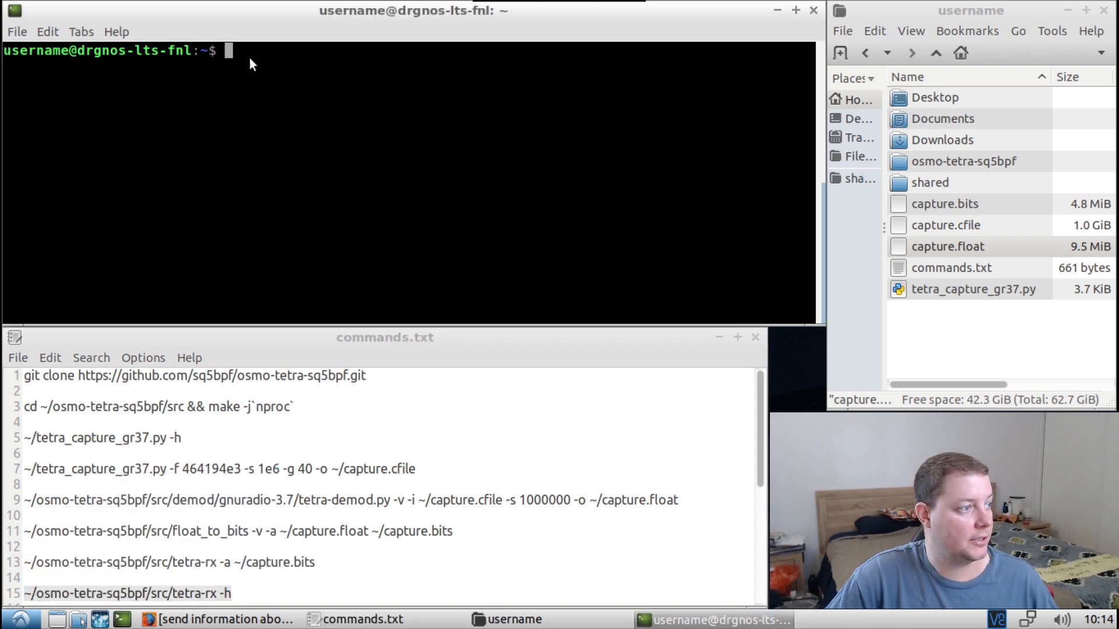
type("~/osmo-tetra-sq5bpf/src/tetra-rx -h")
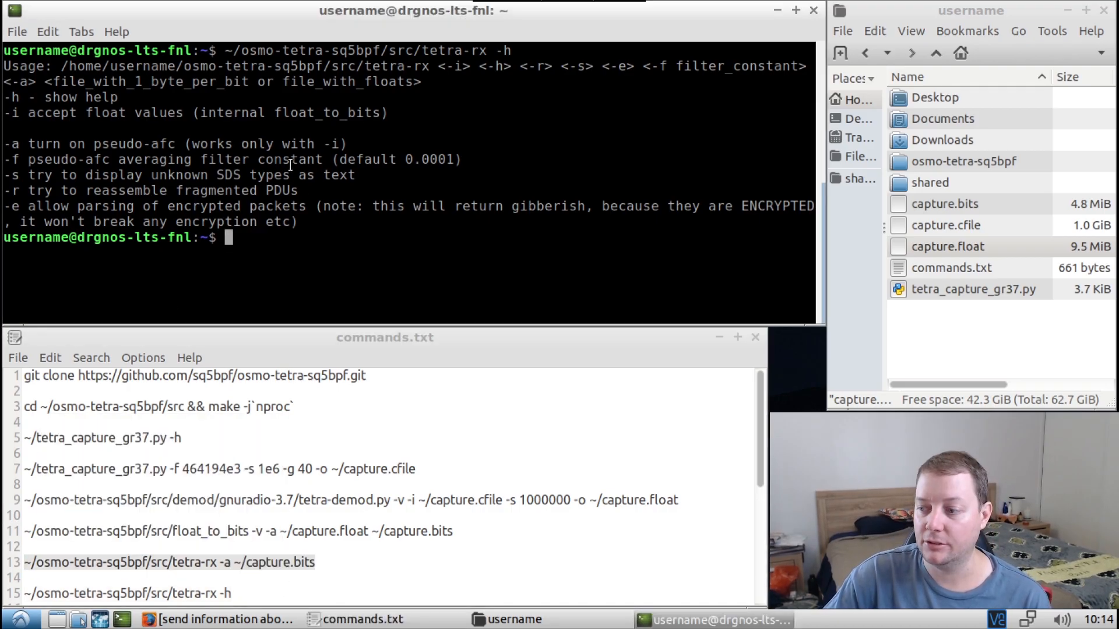
right_click(228, 239)
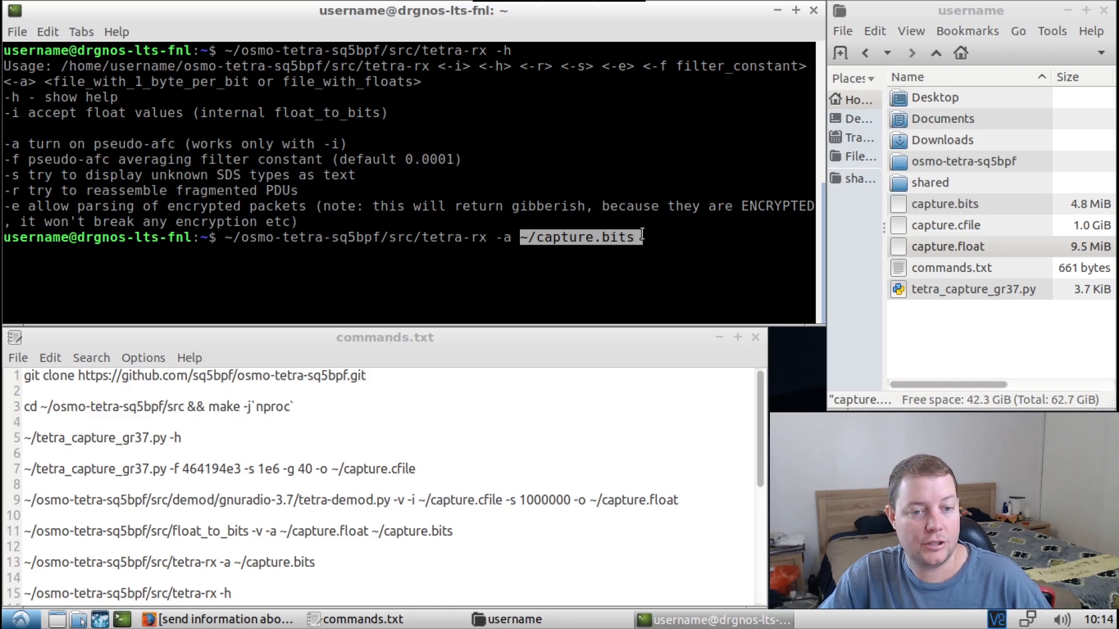
Run tetra-rx -a ~/capture.bits and select the printed TETRA bursts and PDUs
left_click(945, 204)
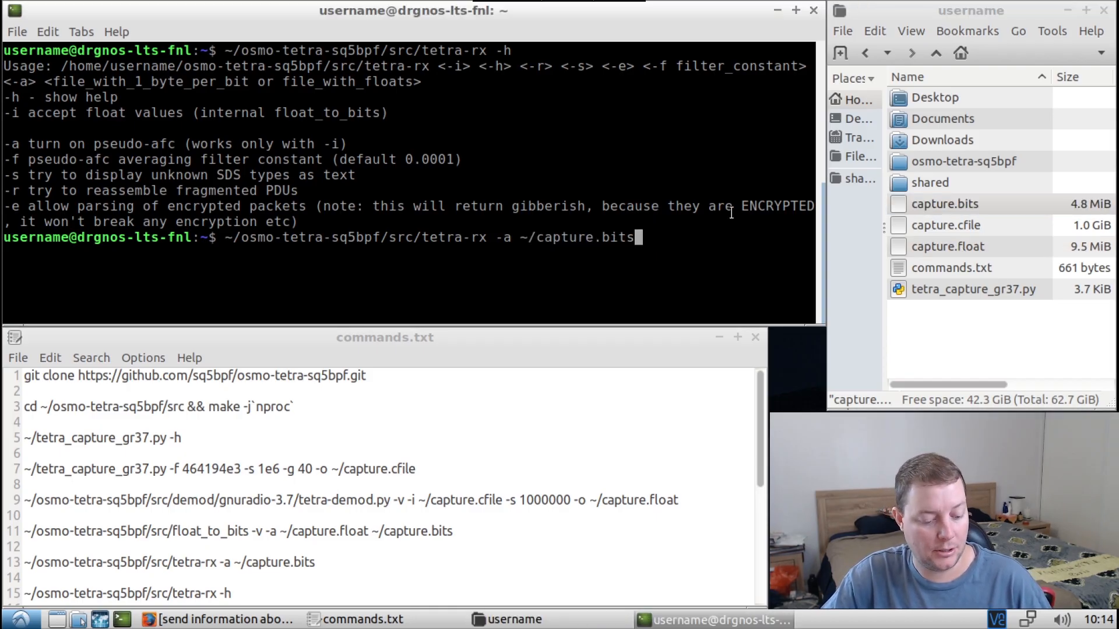
key("Return")
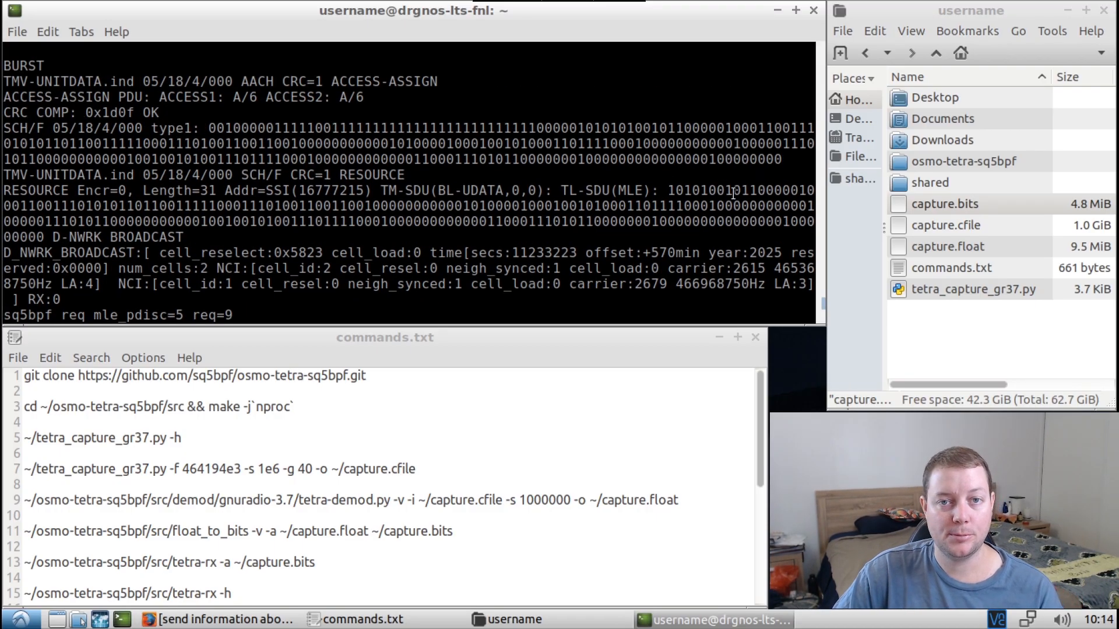
left_click_drag(207, 128, 453, 159)
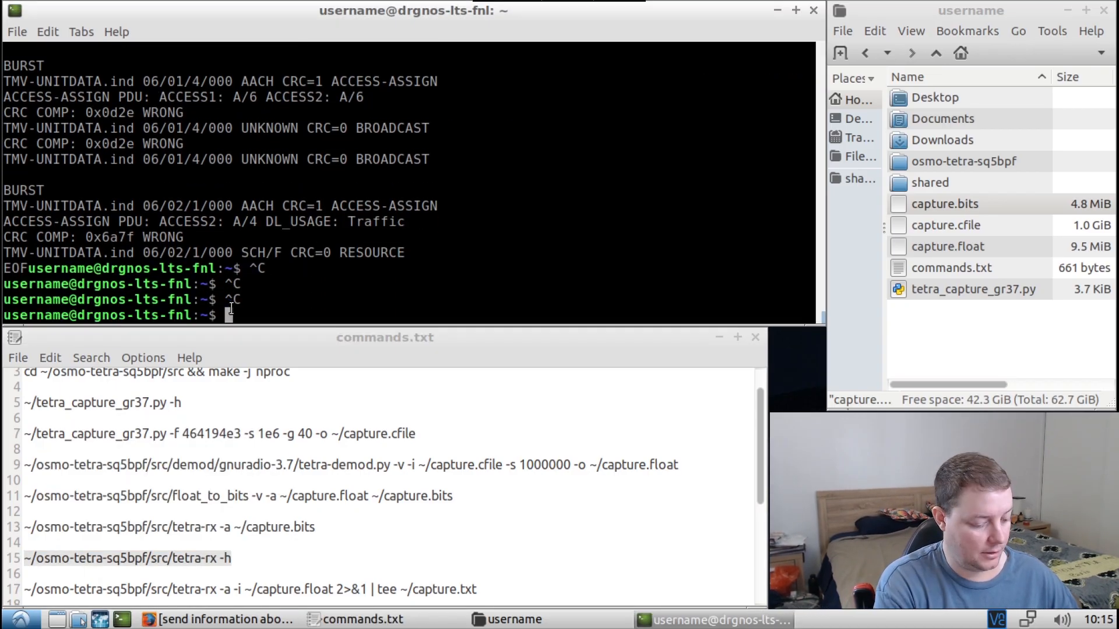
Clear the screen, rerun tetra-rx -h, and prepare the float decode piped through tee to capture.txt
type("clear")
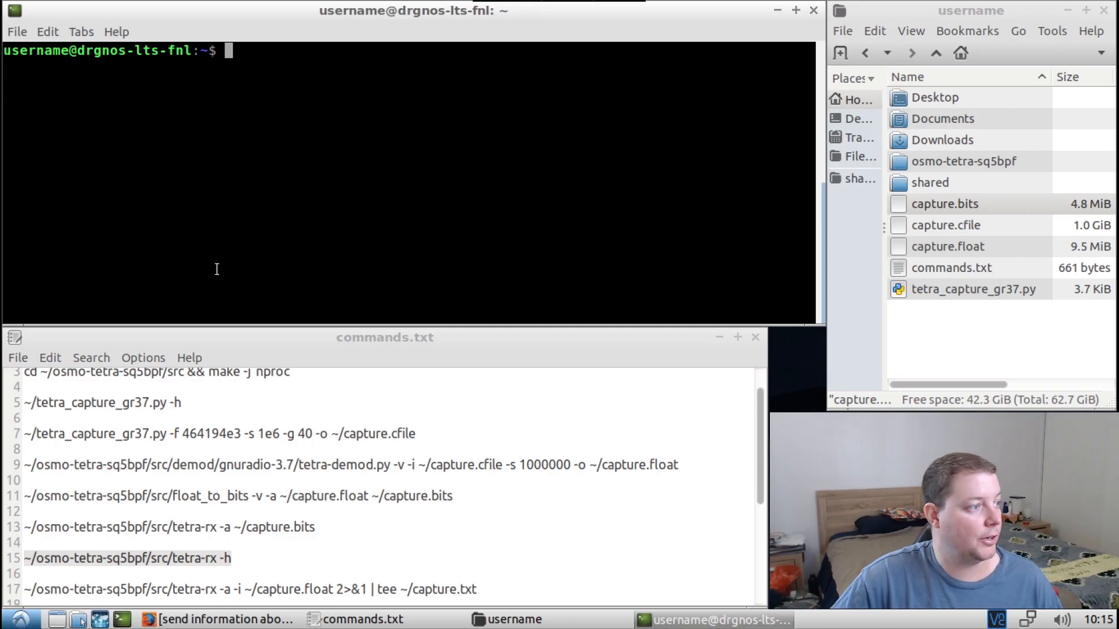
type("~/osmo-tetra-sq5bpf/src/tetra-rx -h")
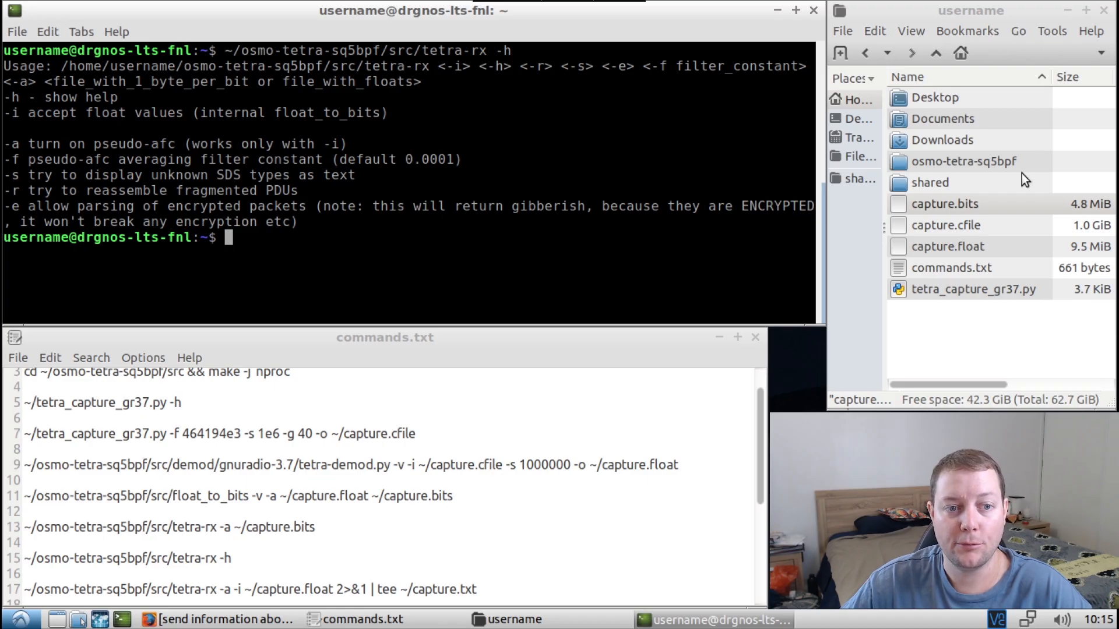
left_click(467, 498)
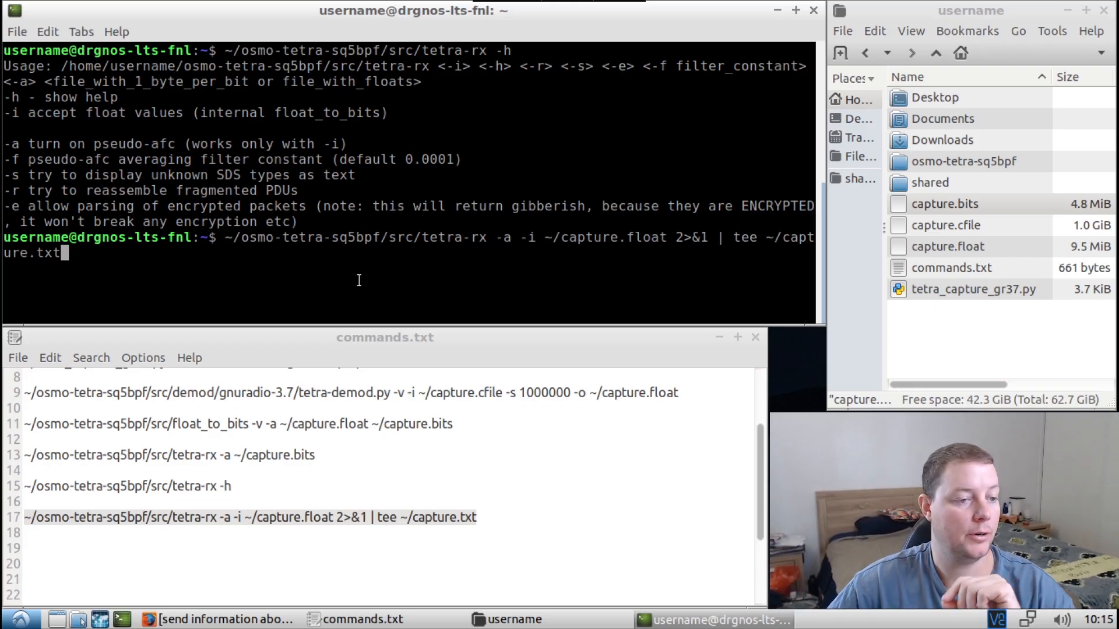
mouse_move(685, 235)
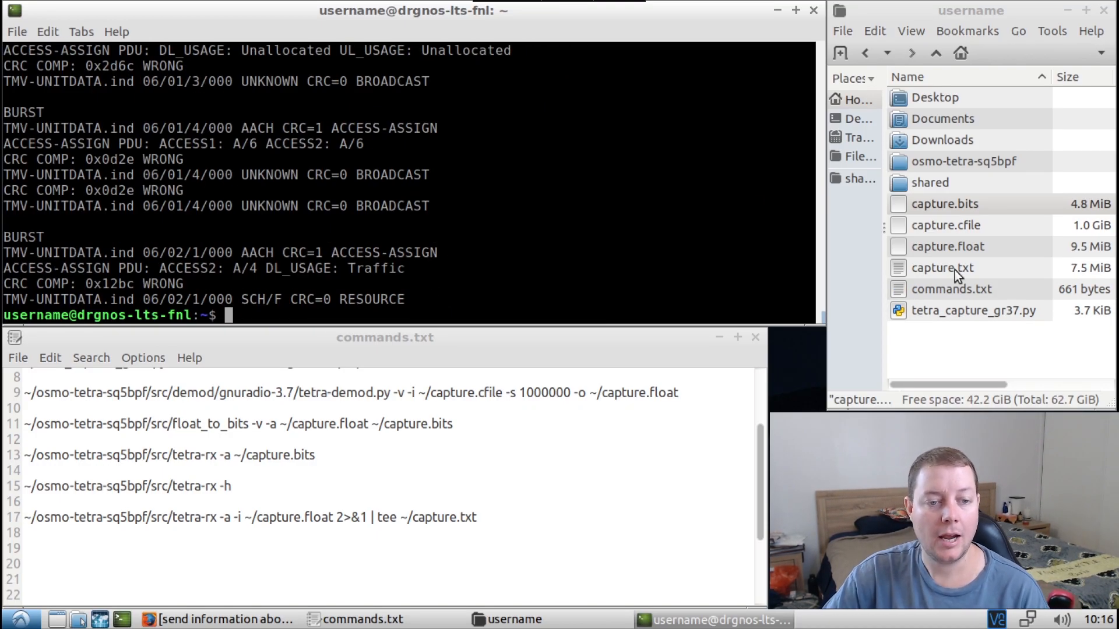
double_click(943, 268)
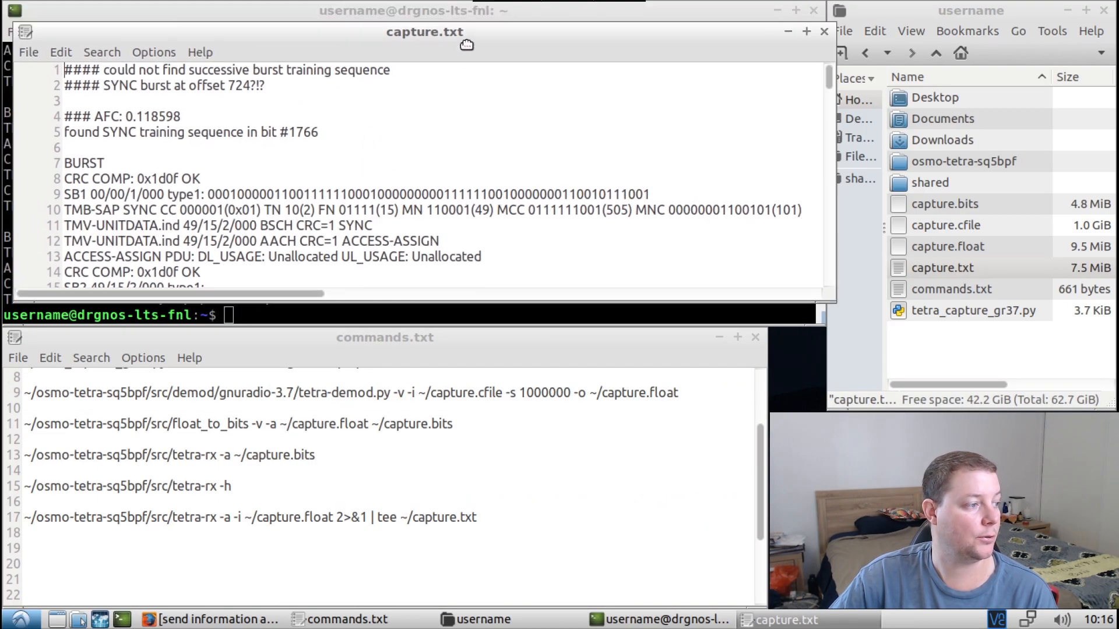
scroll("down", 3)
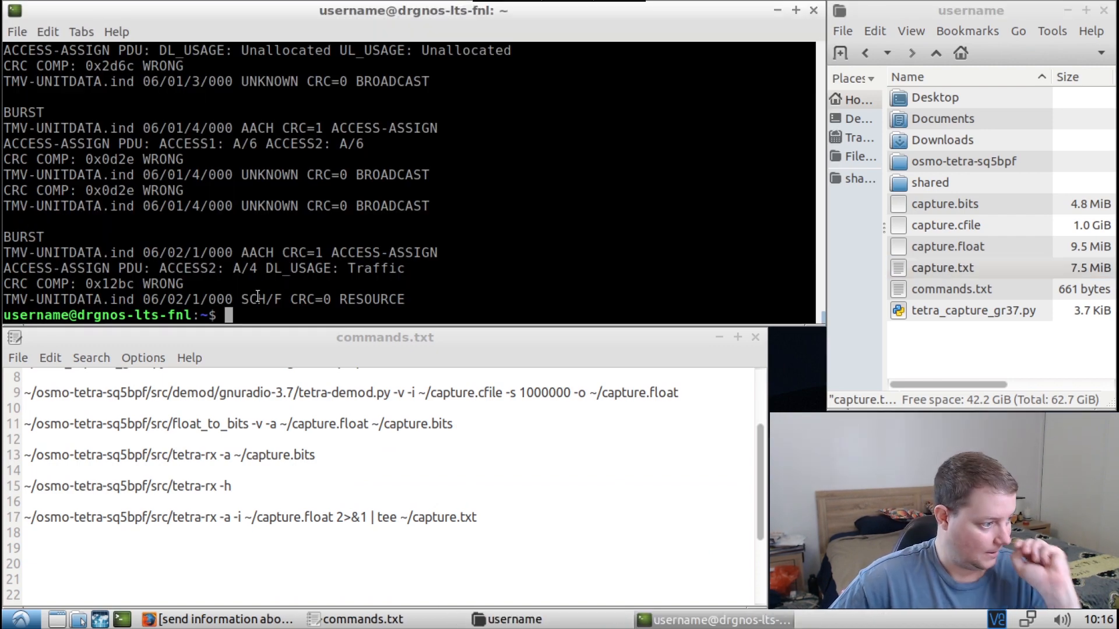
type("clear")
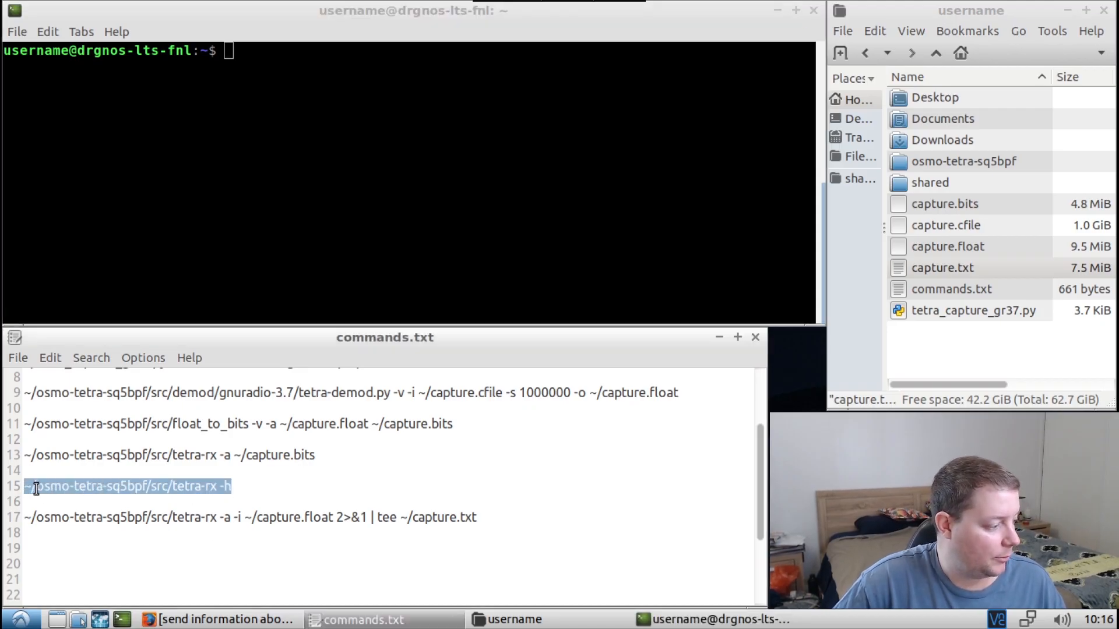
right_click(128, 486)
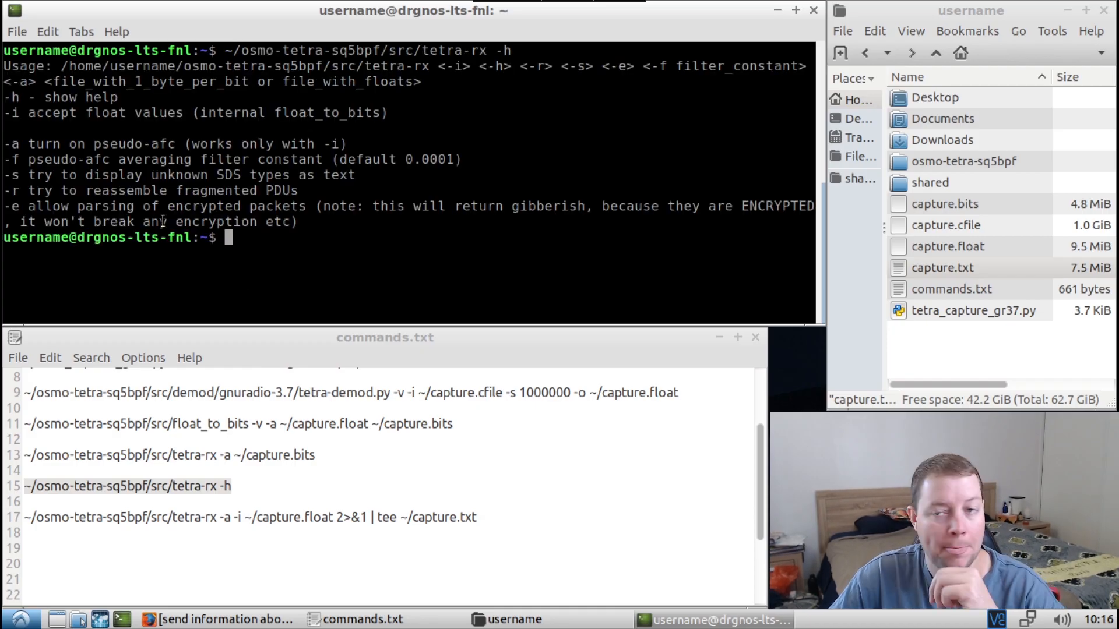
mouse_move(180, 289)
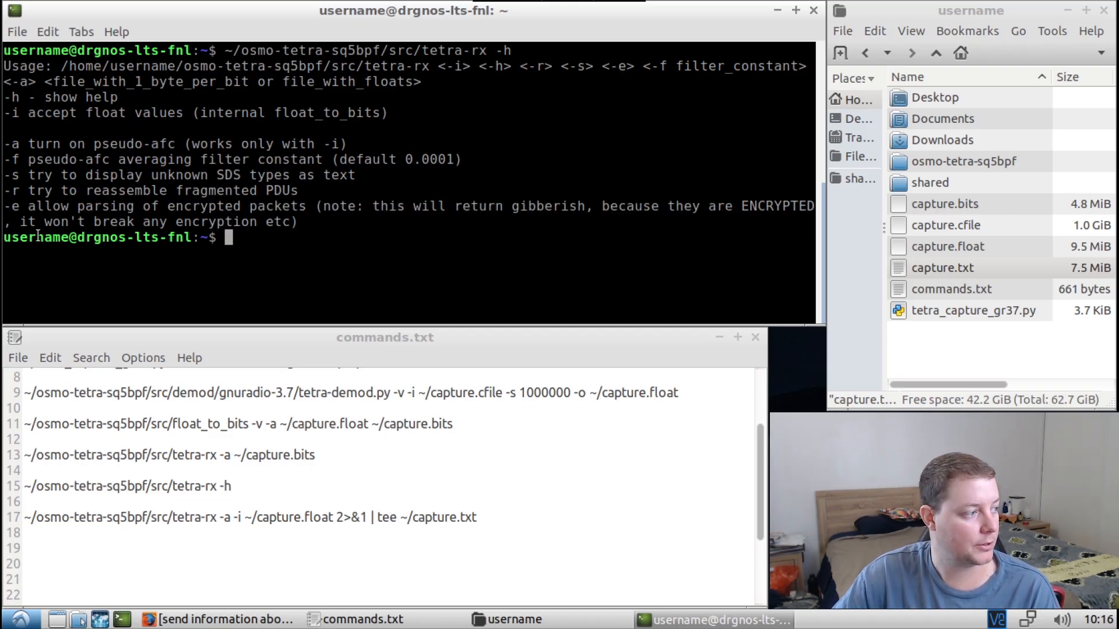
left_click_drag(37, 222, 218, 222)
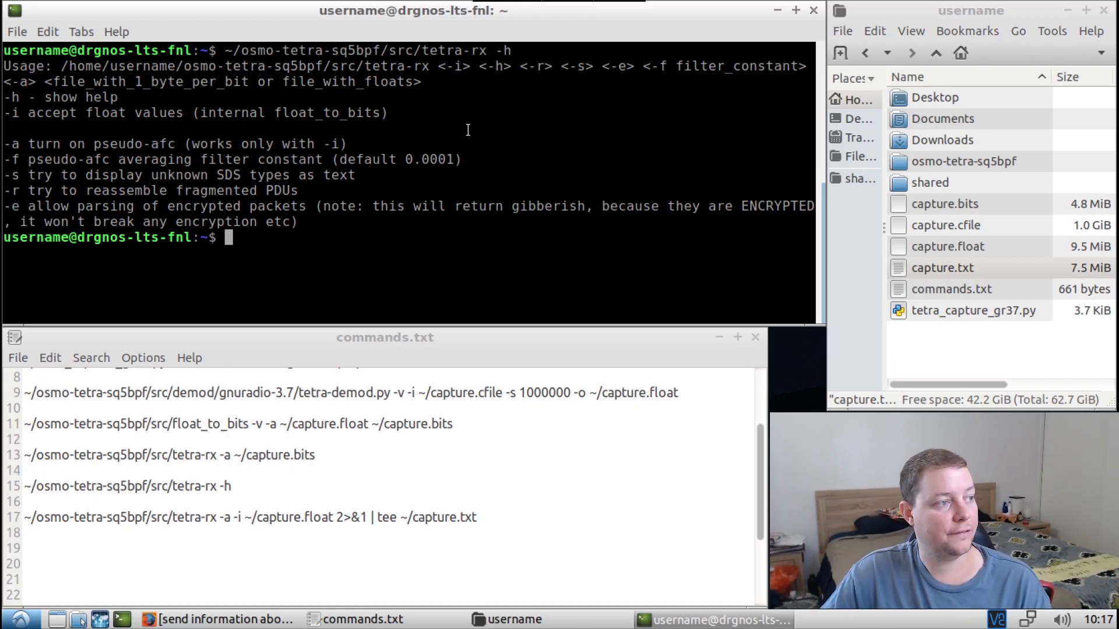
double_click(311, 50)
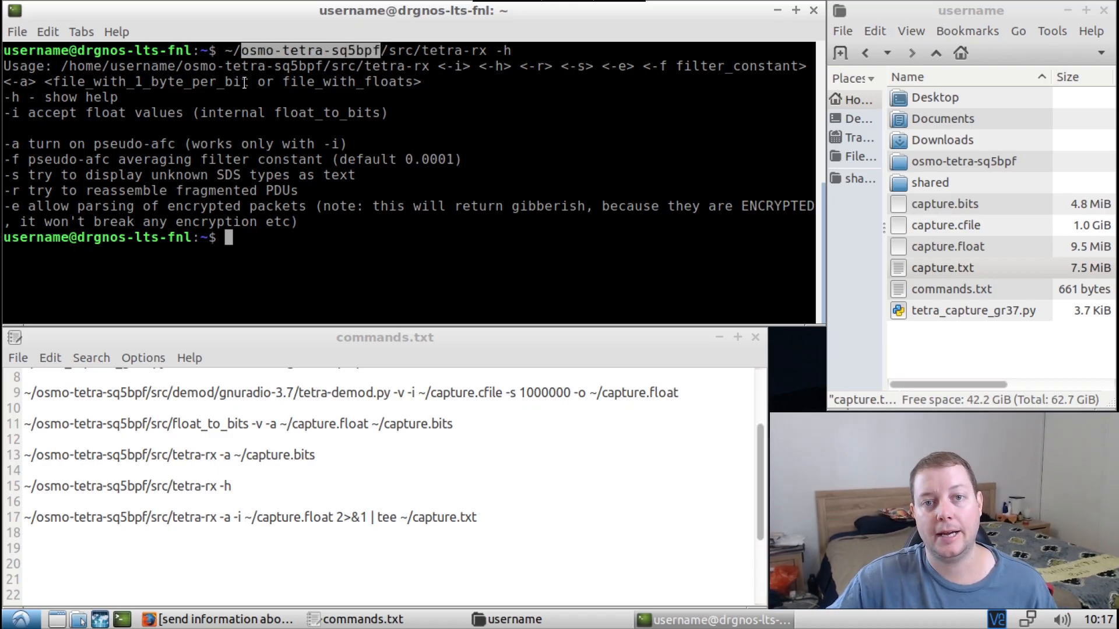
type("clear")
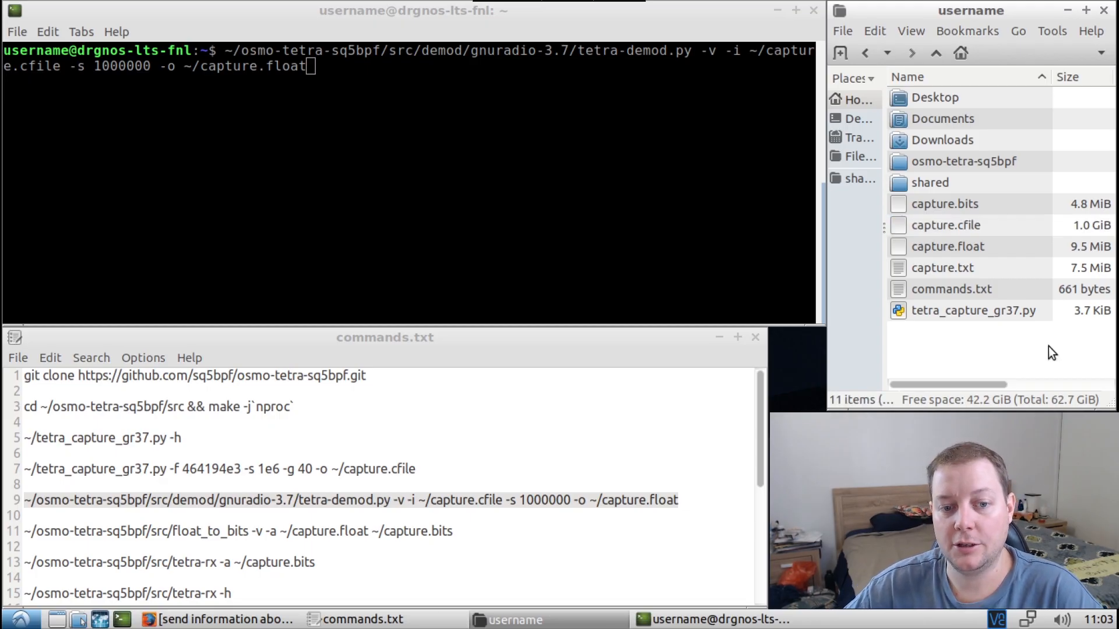
Select capture.float, then capture.cfile in the home folder, with the tetra-demod.py command at the prompt
left_click(946, 225)
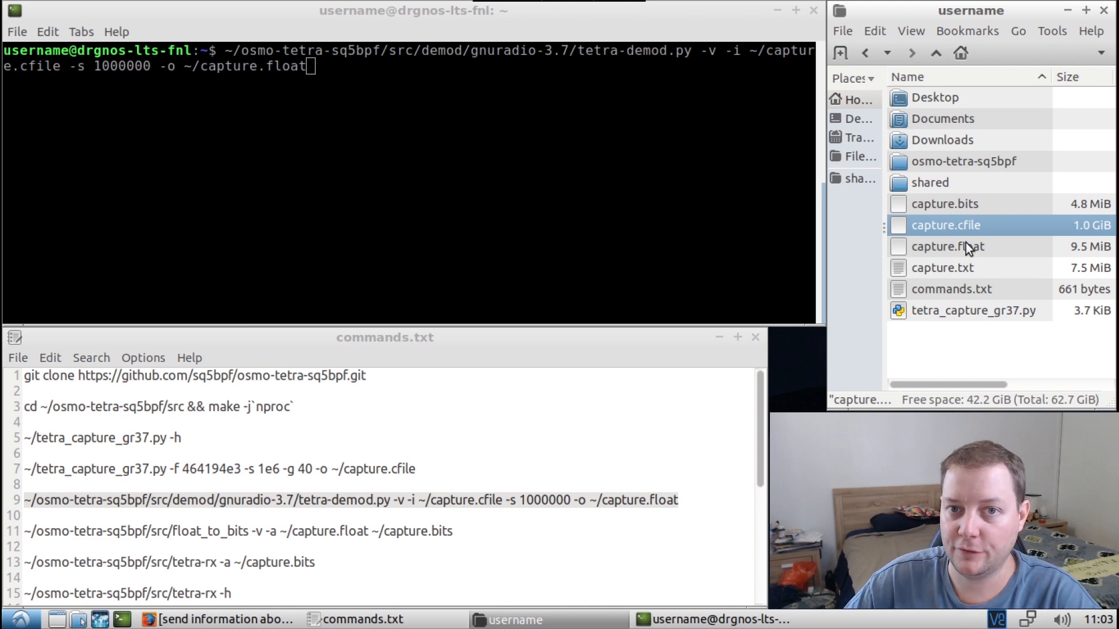
left_click(948, 246)
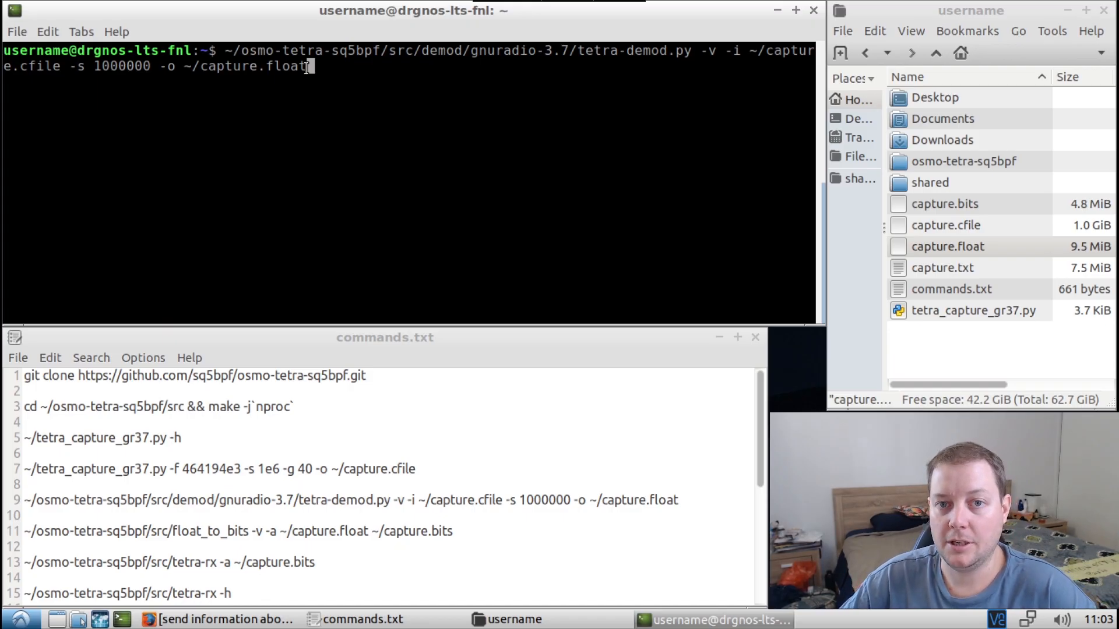
mouse_move(353, 188)
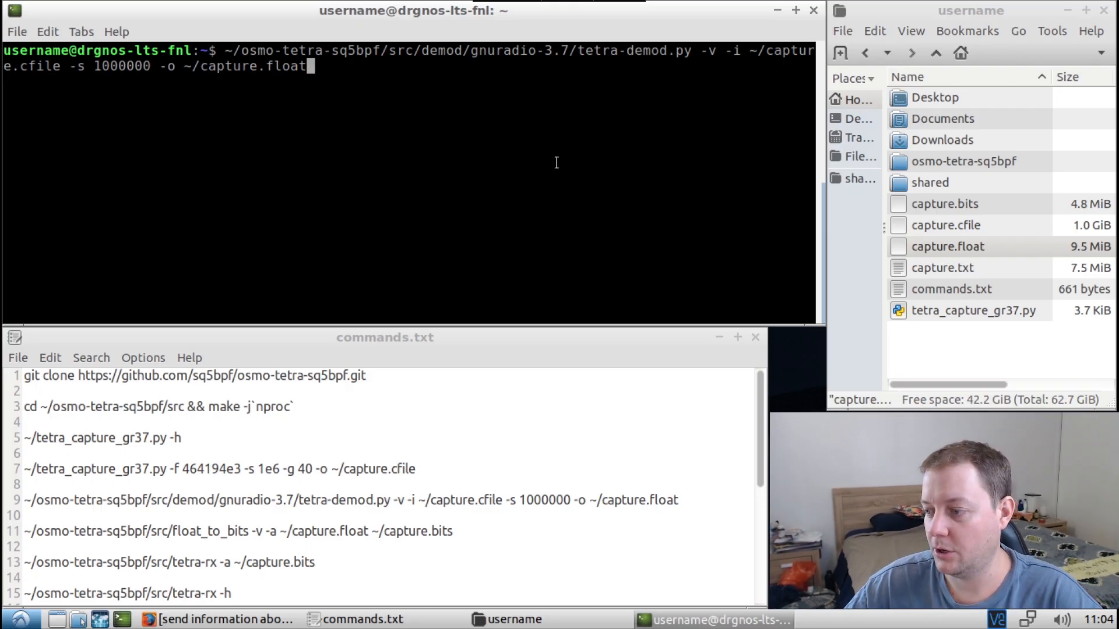
mouse_move(497, 238)
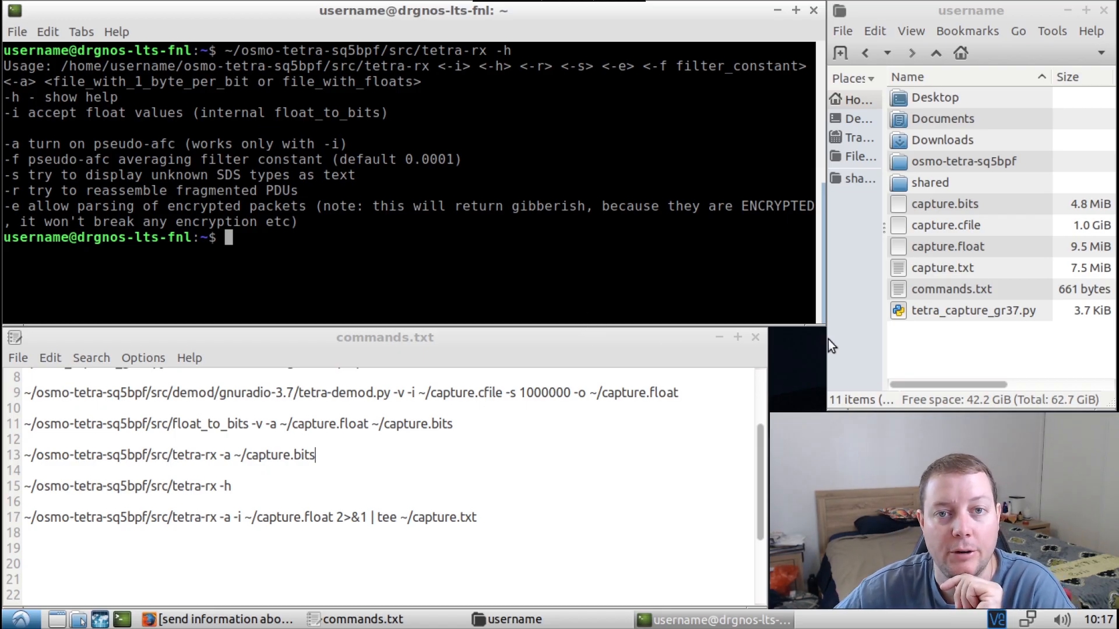
mouse_move(864, 321)
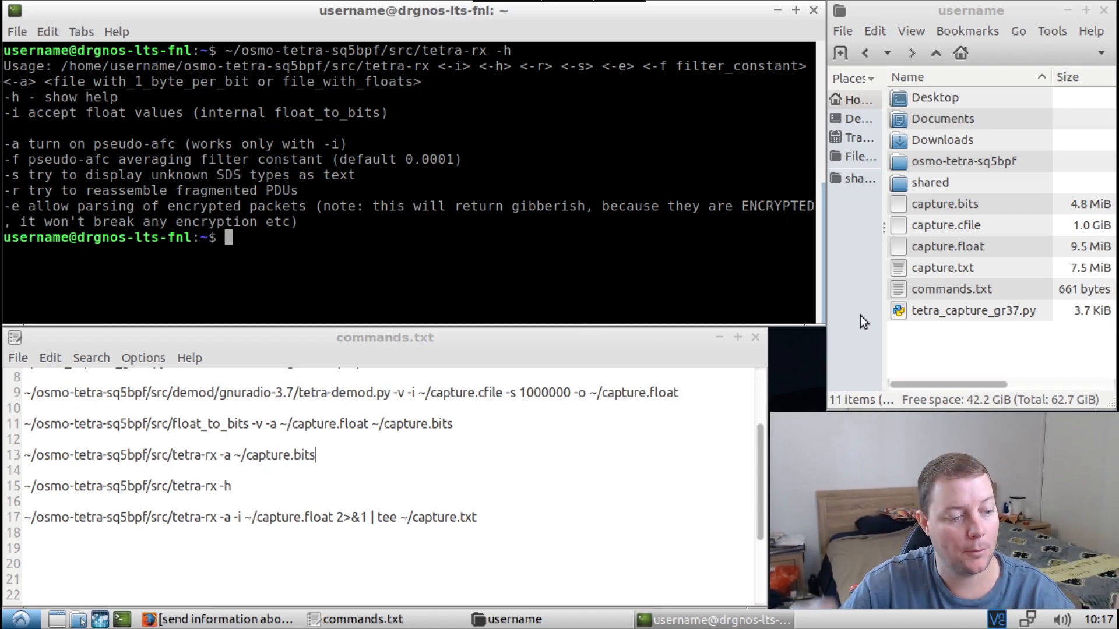
left_click(972, 310)
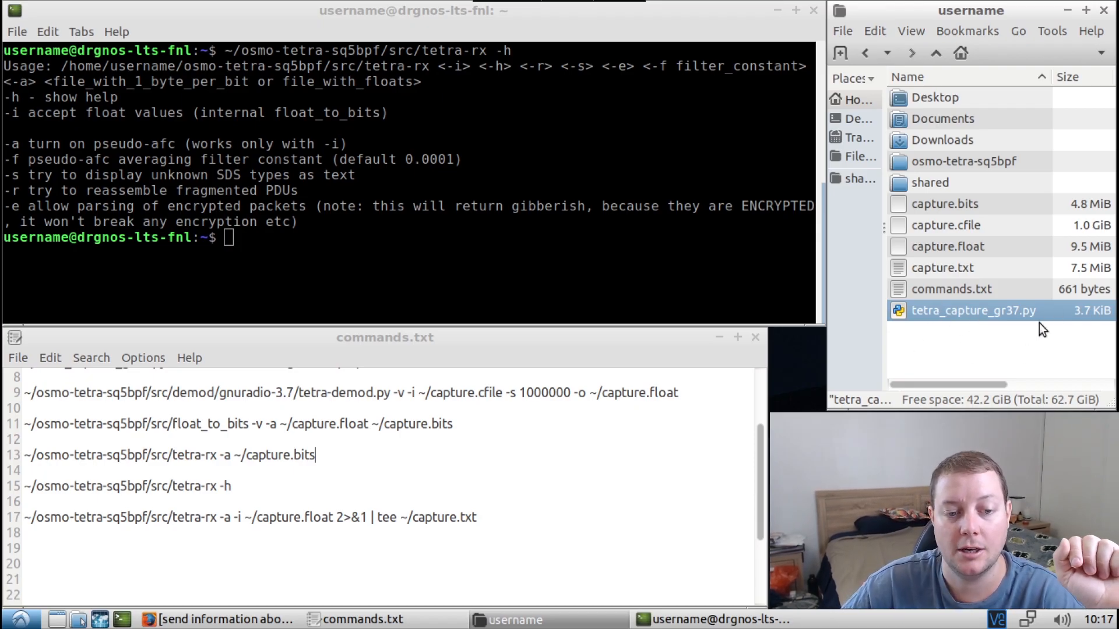
mouse_move(776, 395)
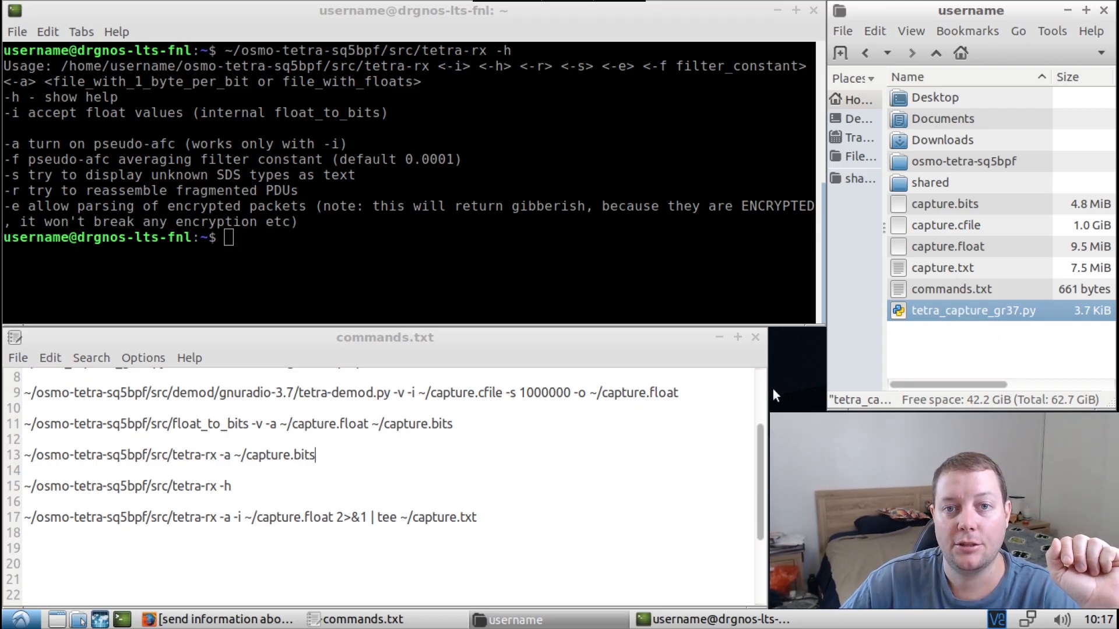